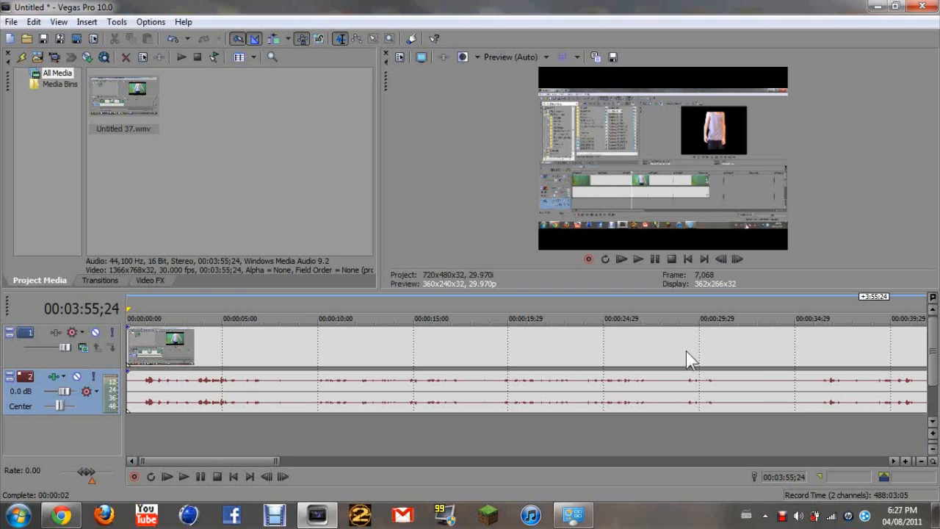
mouse_move(304, 164)
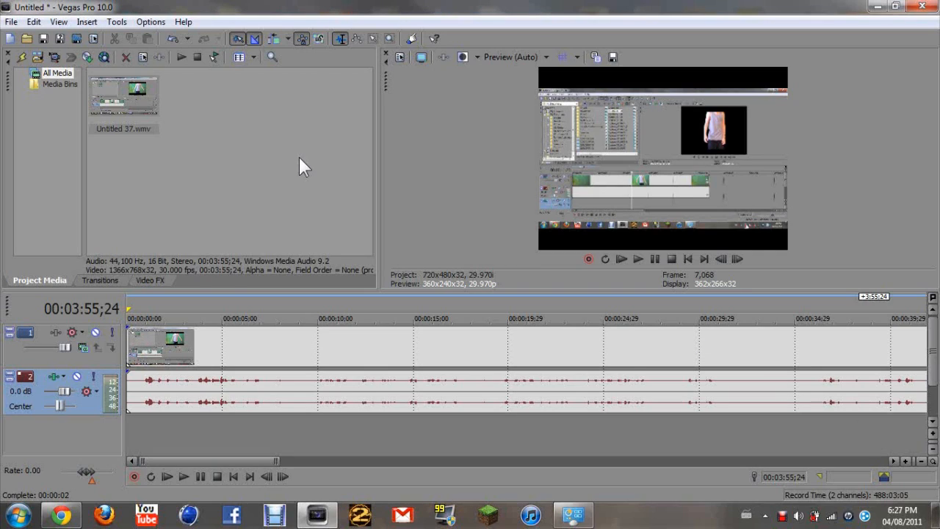
mouse_move(318, 191)
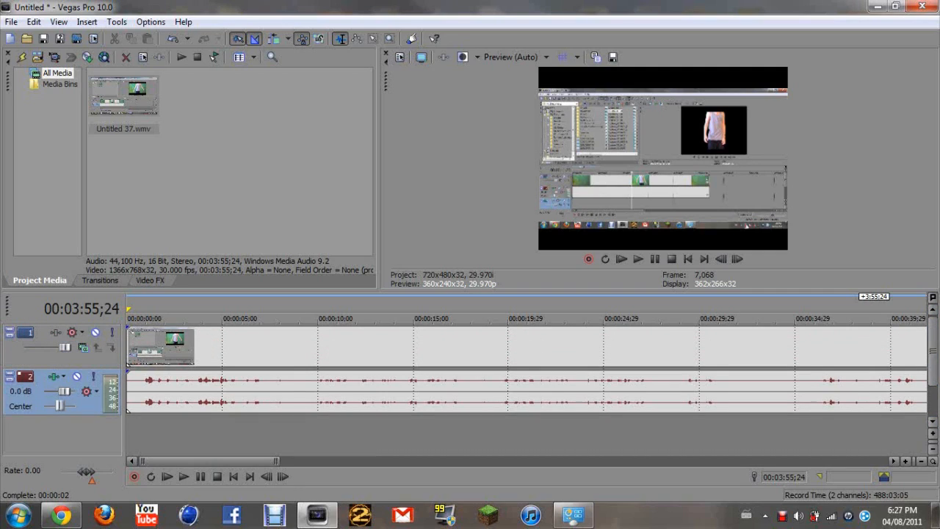
mouse_move(885, 254)
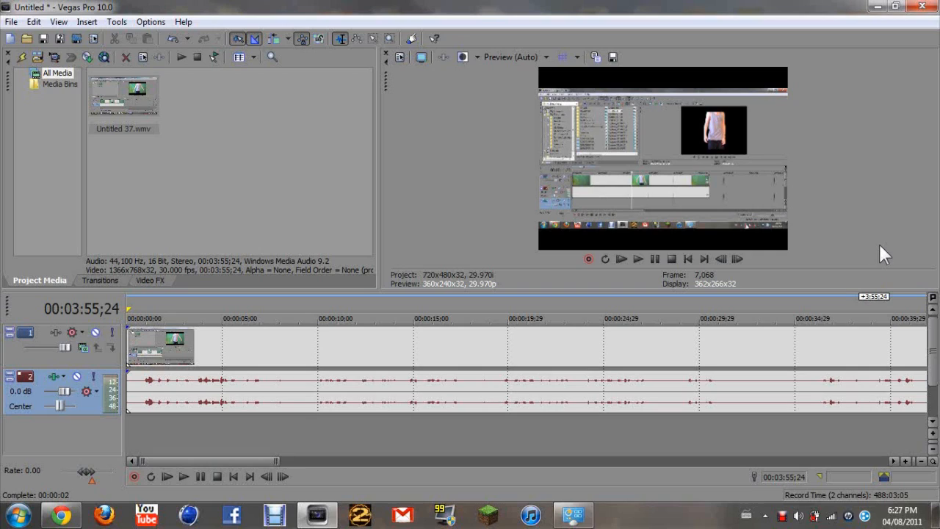
mouse_move(134, 337)
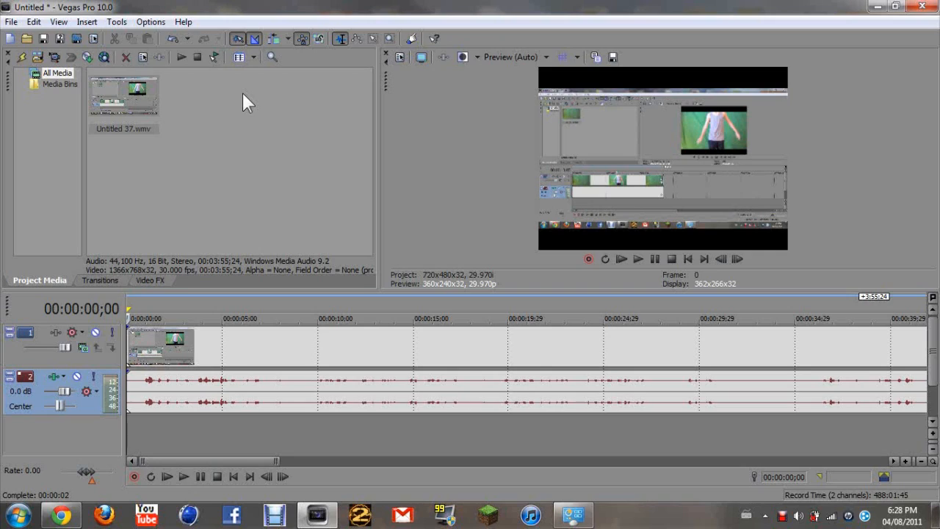
mouse_move(594, 288)
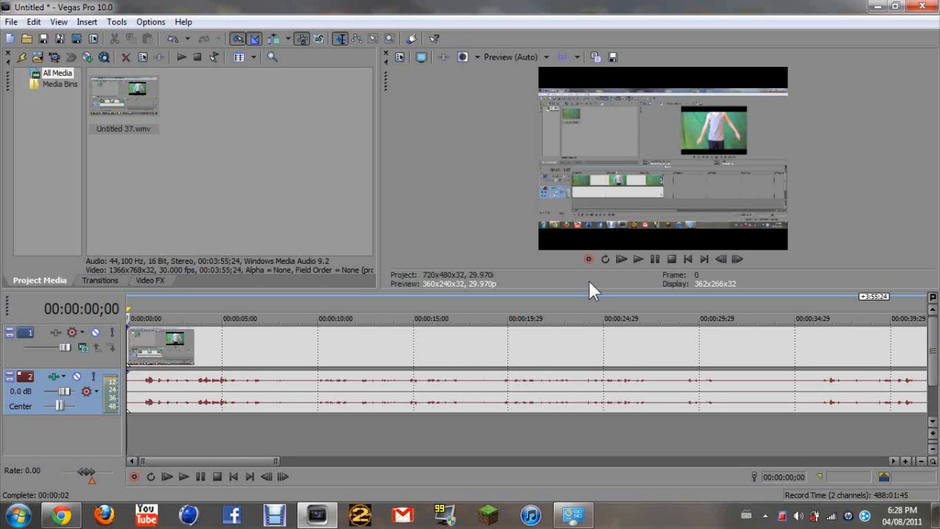
mouse_move(429, 123)
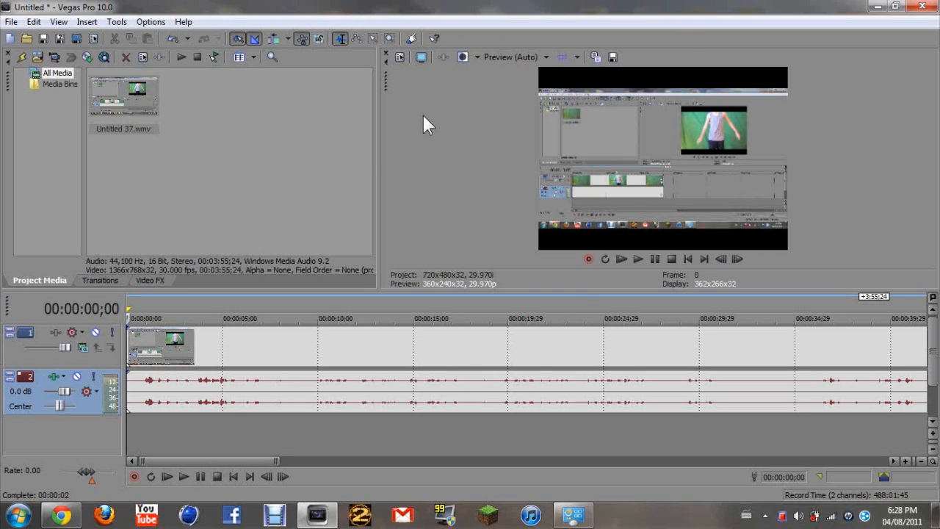
mouse_move(79, 100)
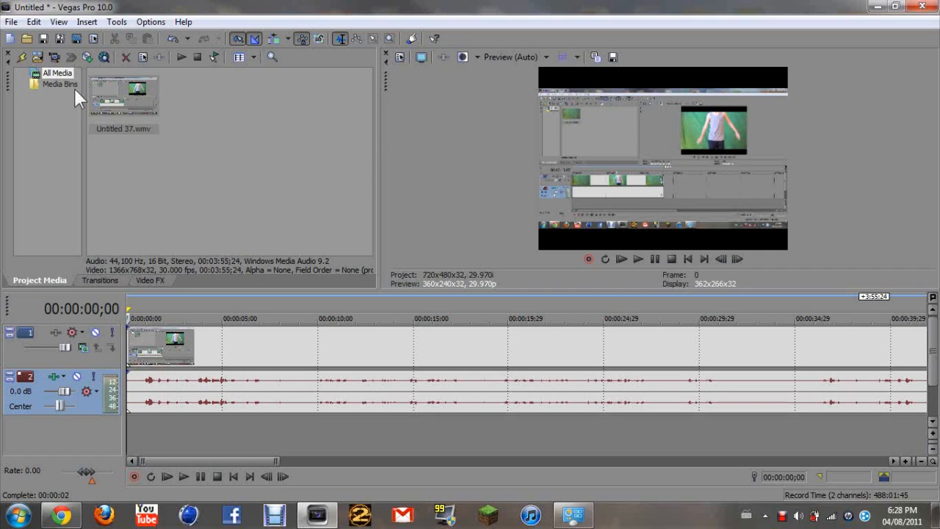
mouse_move(272, 176)
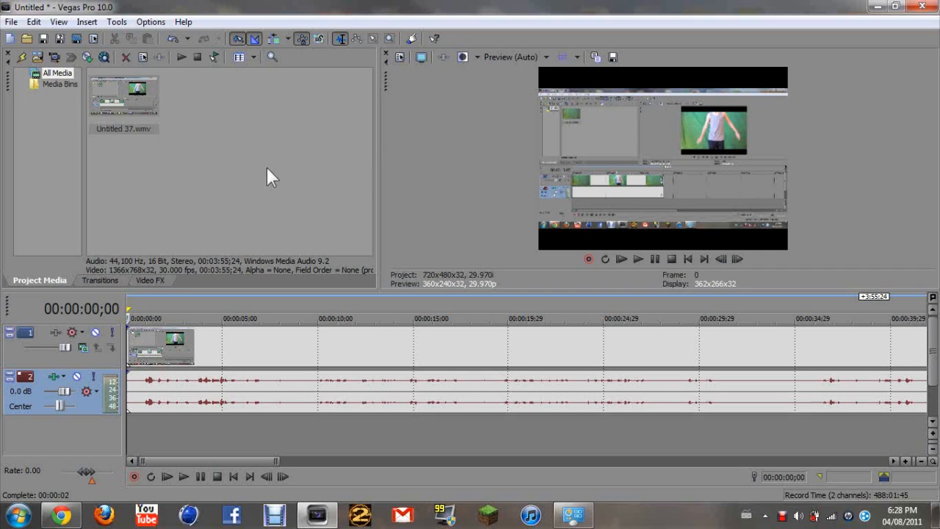
mouse_move(242, 184)
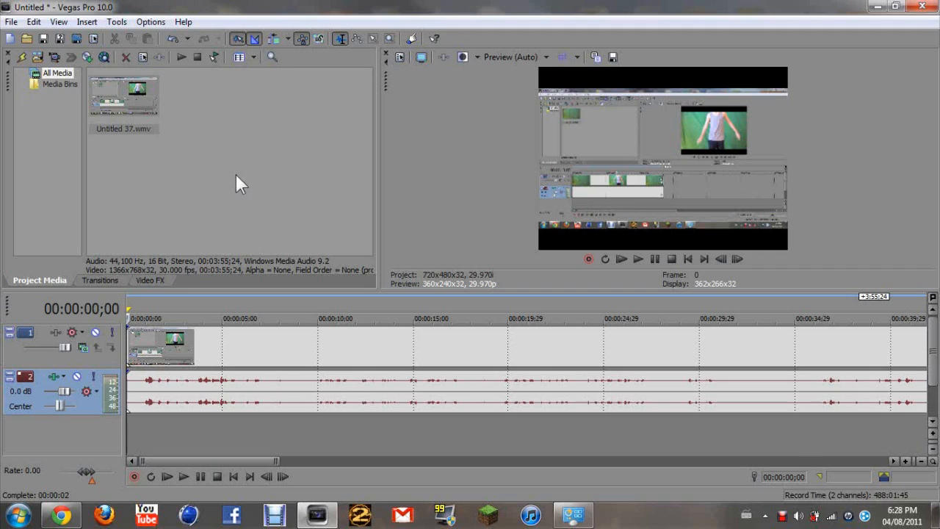
mouse_move(293, 81)
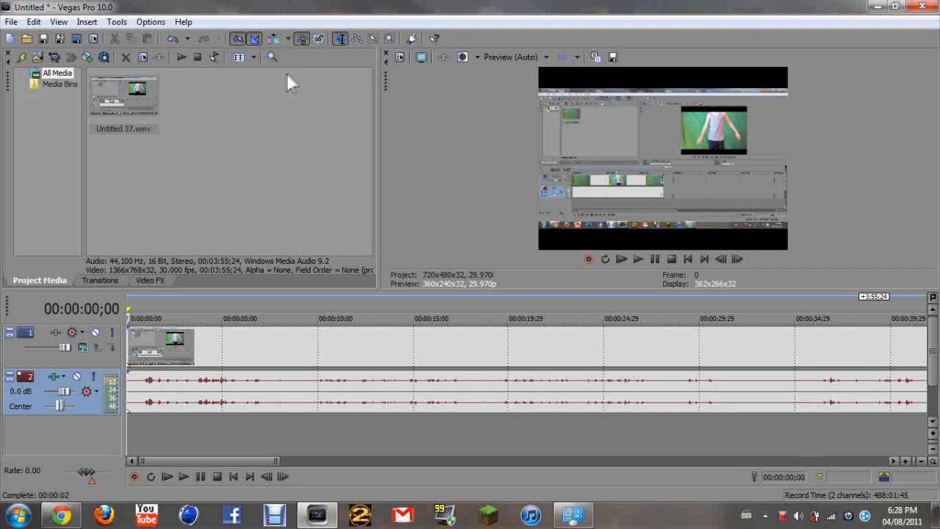
mouse_move(171, 99)
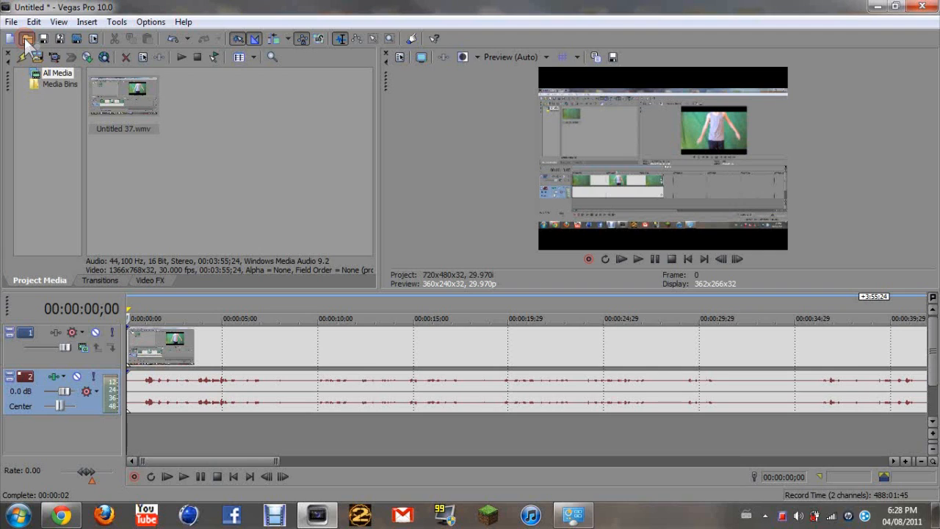
Reopen the file-opening window after briefly checking the Transitions list and Project Media.
left_click(27, 39)
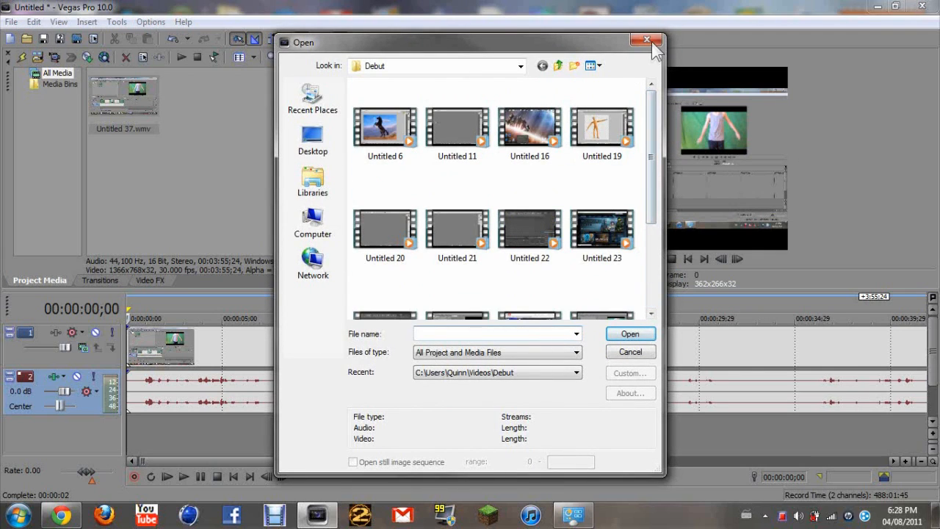
left_click(646, 39)
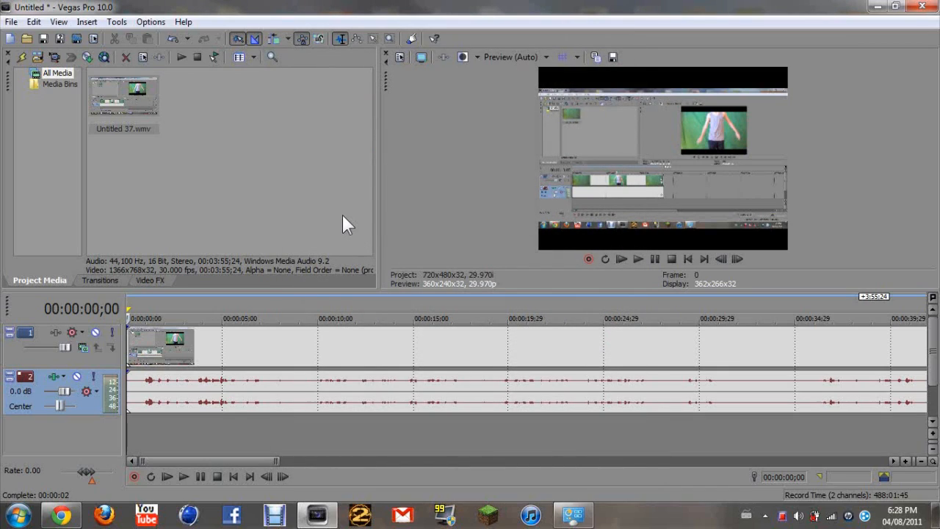
mouse_move(208, 346)
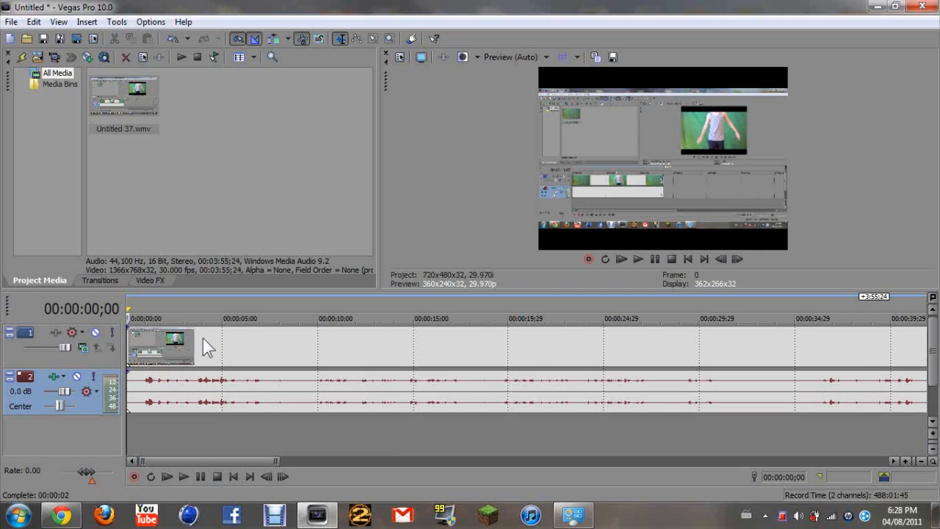
left_click(100, 279)
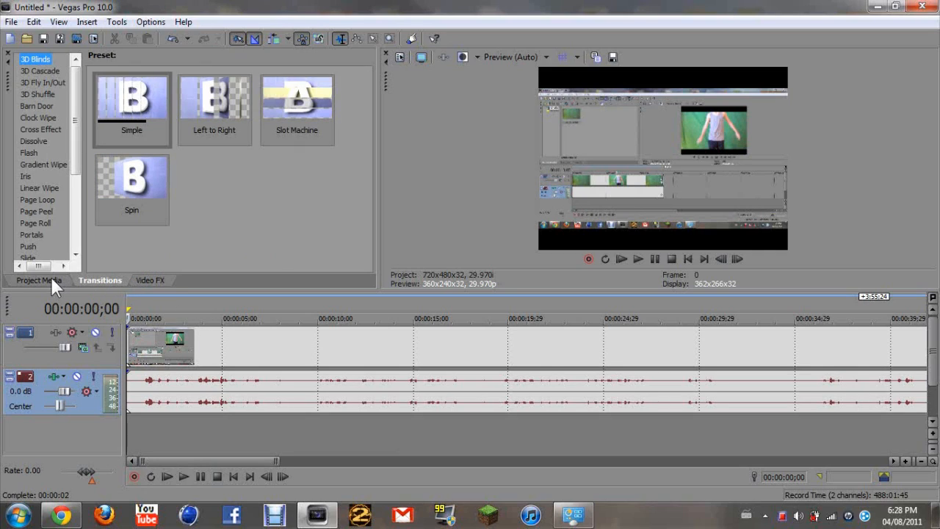
left_click(39, 279)
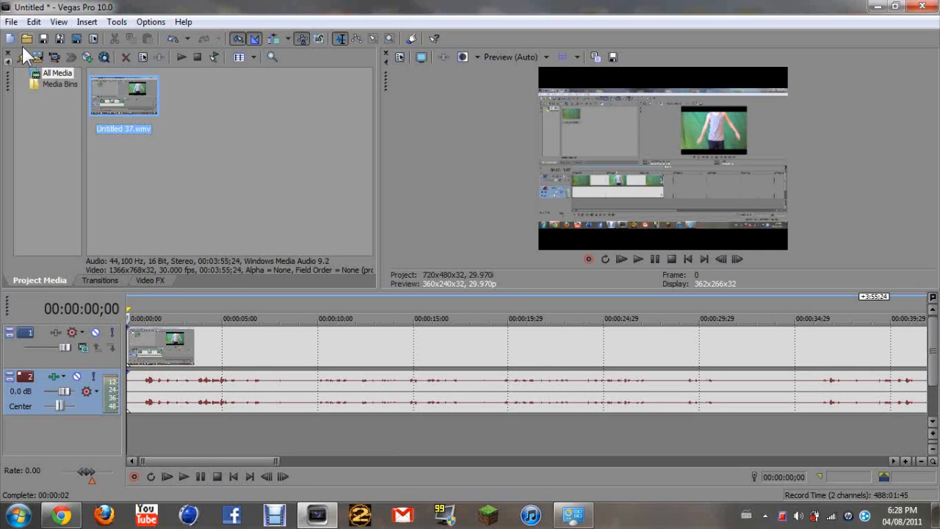
left_click(27, 38)
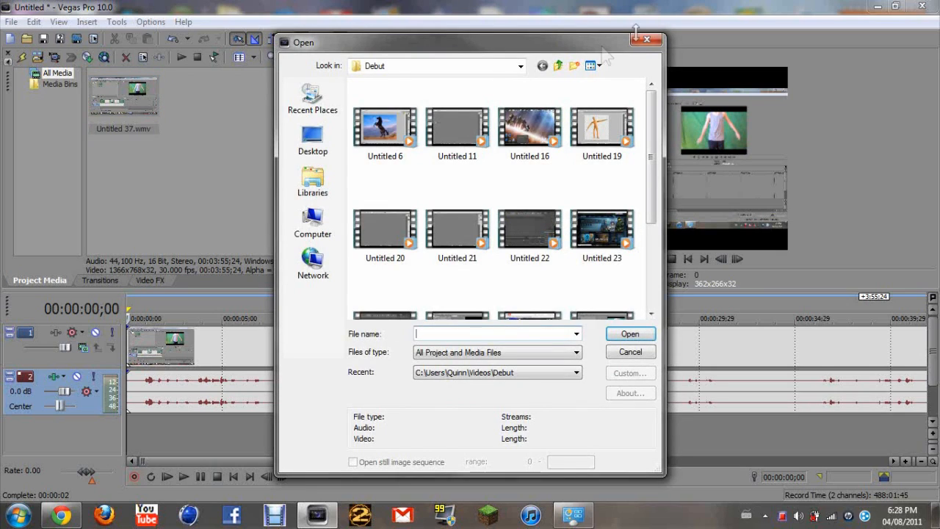
Import TA.avi from Libraries > Videos into the project media.
left_click(12, 22)
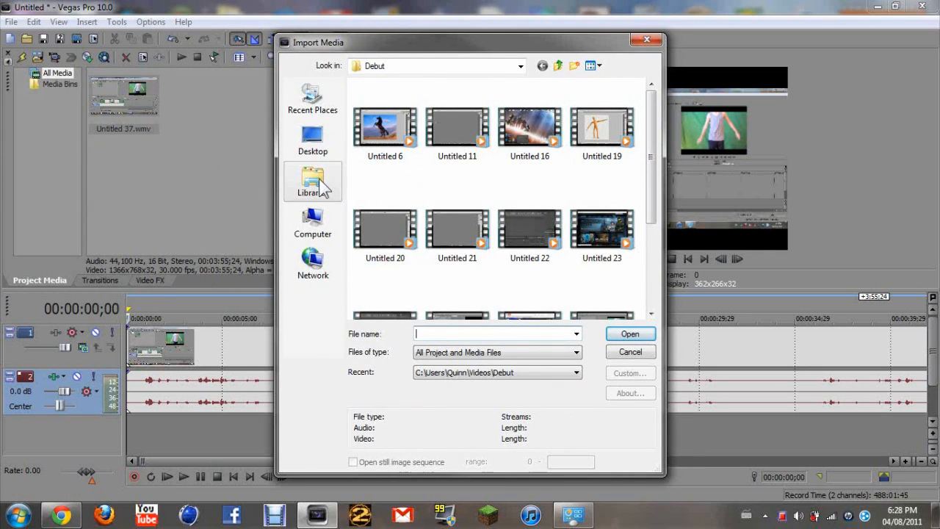
left_click(312, 182)
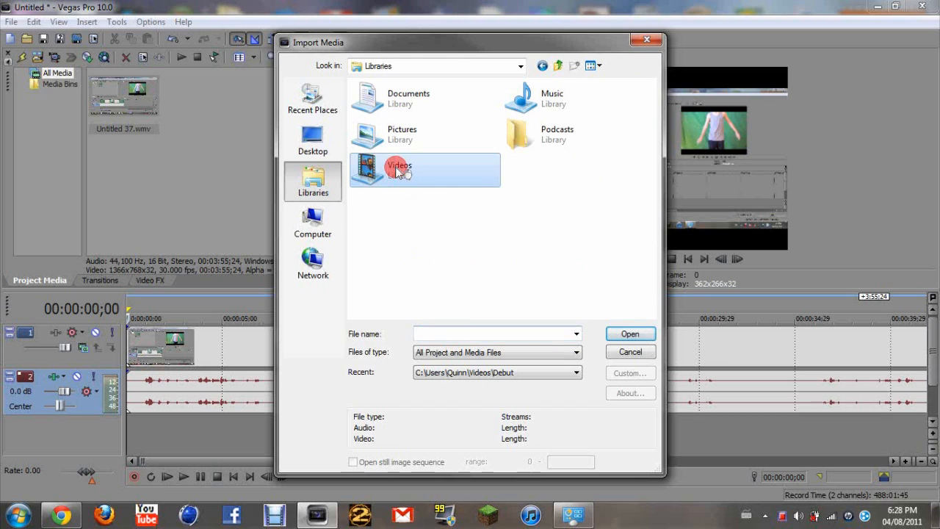
double_click(399, 169)
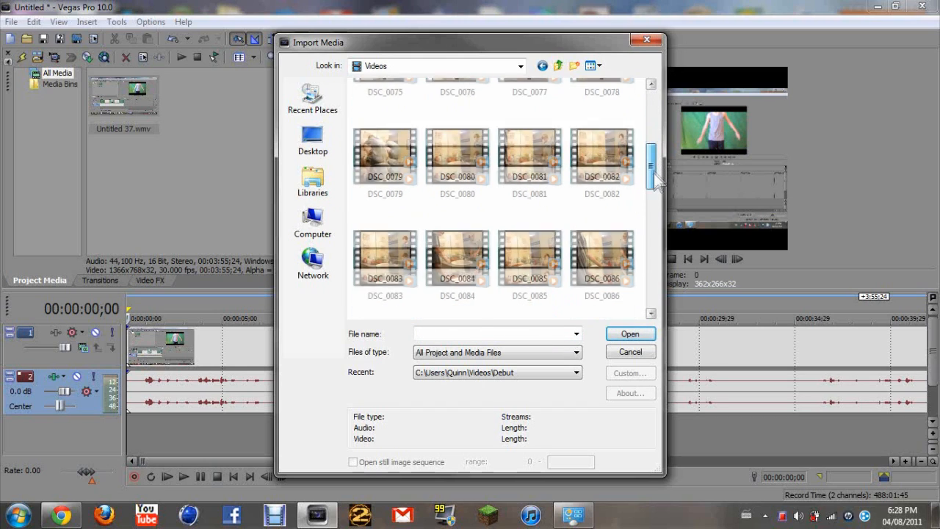
scroll("down", 3)
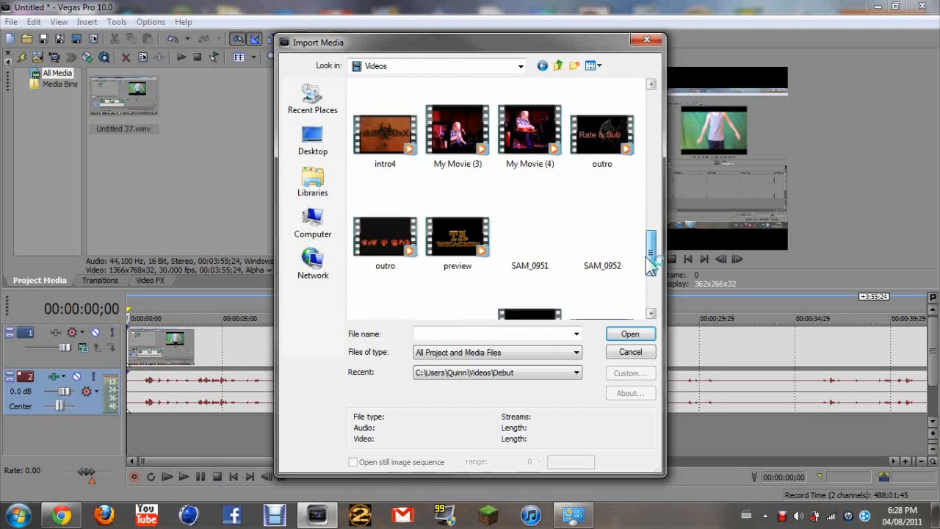
scroll("down", 3)
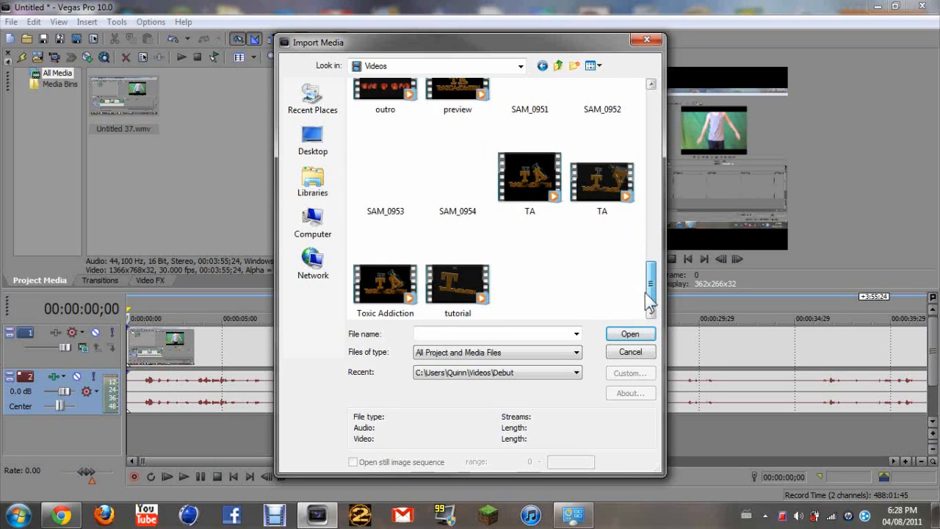
left_click(529, 177)
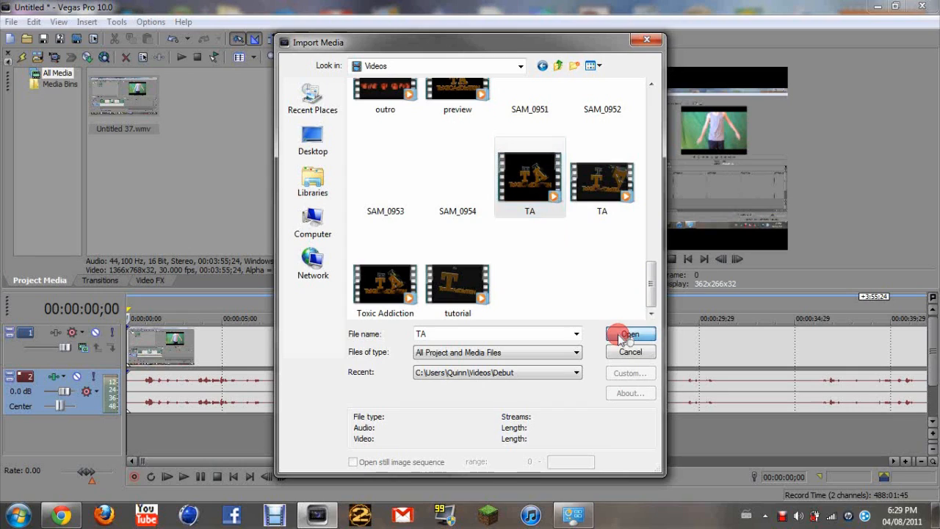
left_click(628, 335)
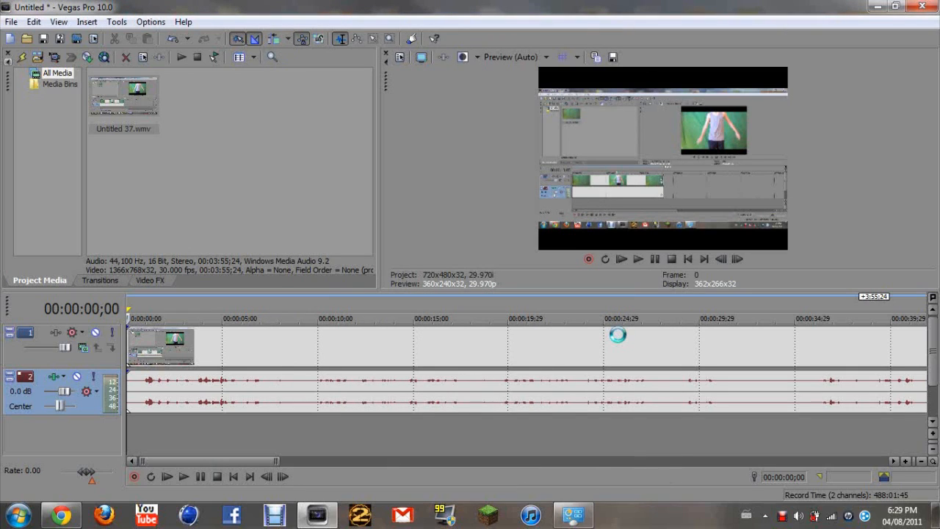
Select the newly imported TA clip and bring up its options.
left_click(124, 95)
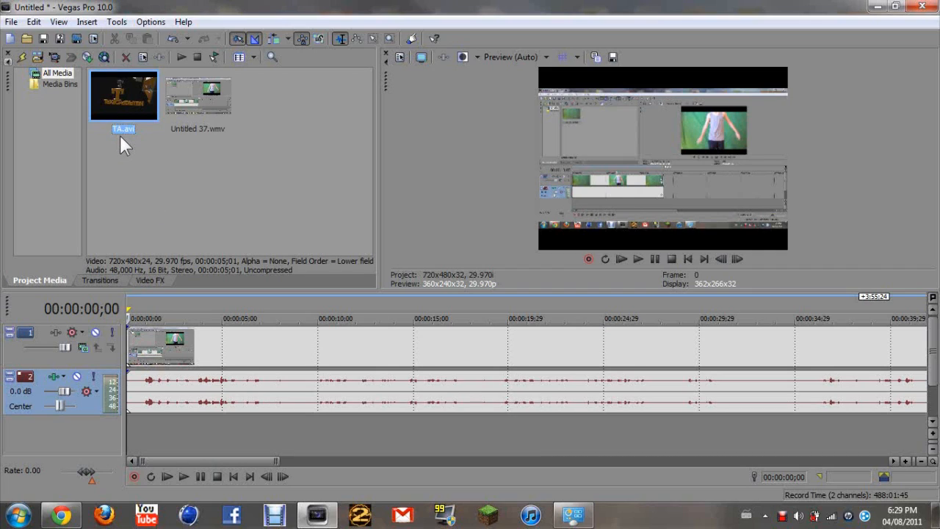
right_click(123, 96)
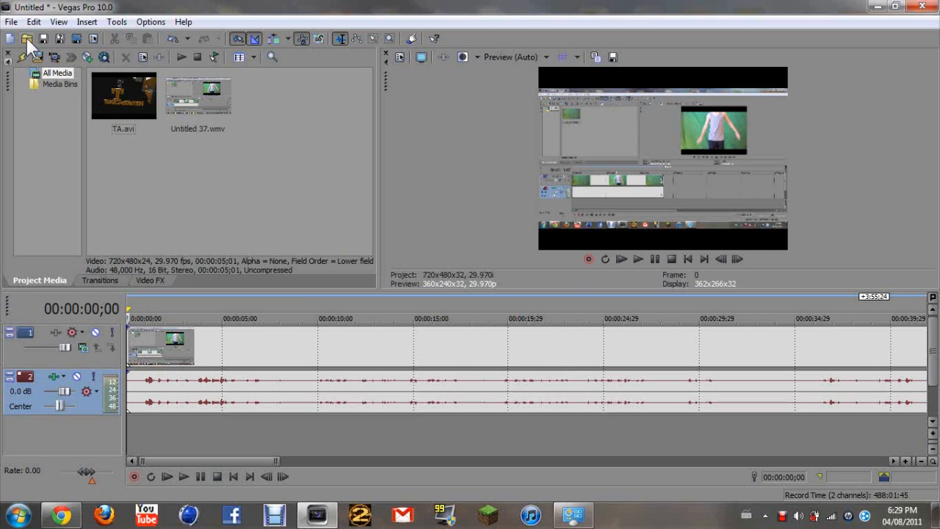
Import the second TA video file, TA.wmv, into the project media.
left_click(26, 38)
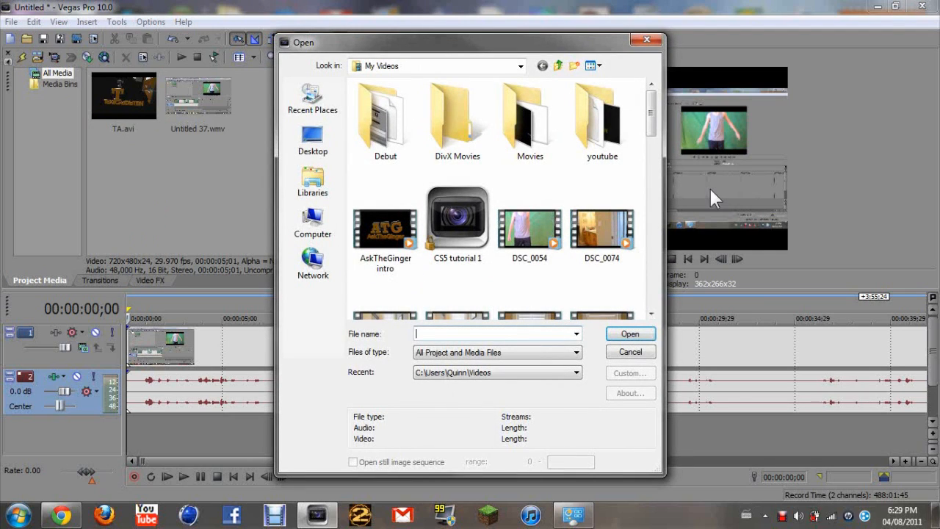
scroll("down", 3)
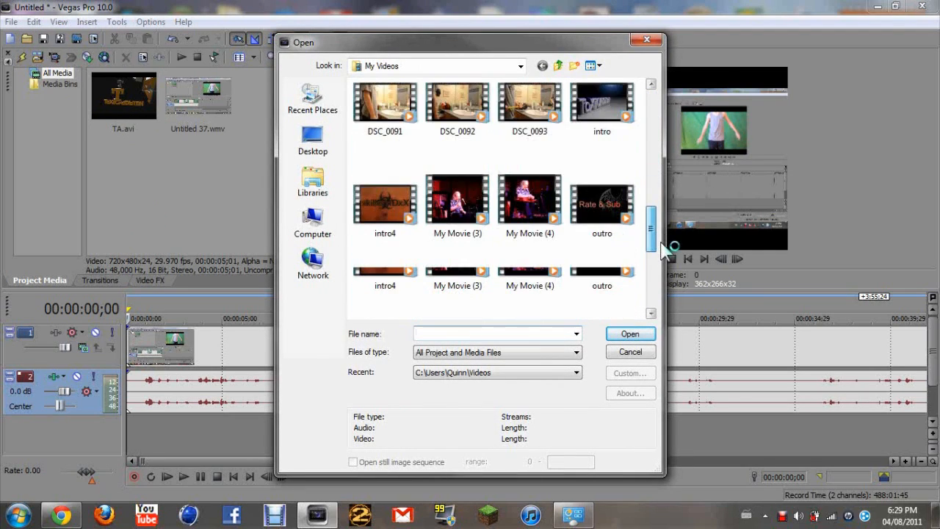
scroll("down", 3)
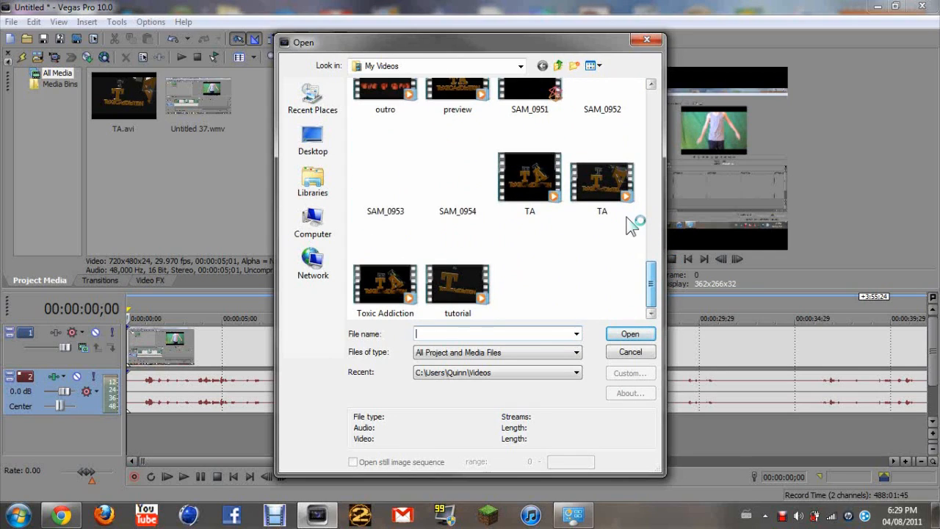
left_click(602, 176)
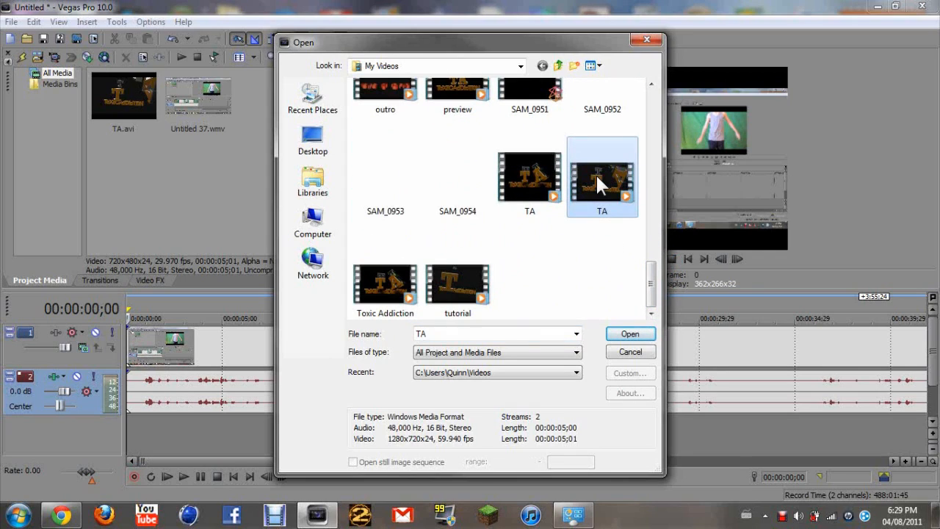
mouse_move(603, 176)
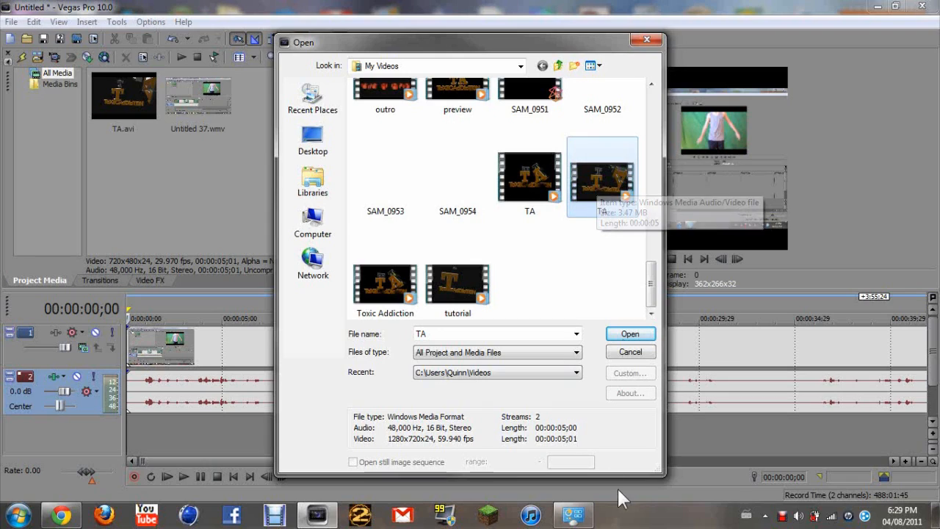
left_click(629, 334)
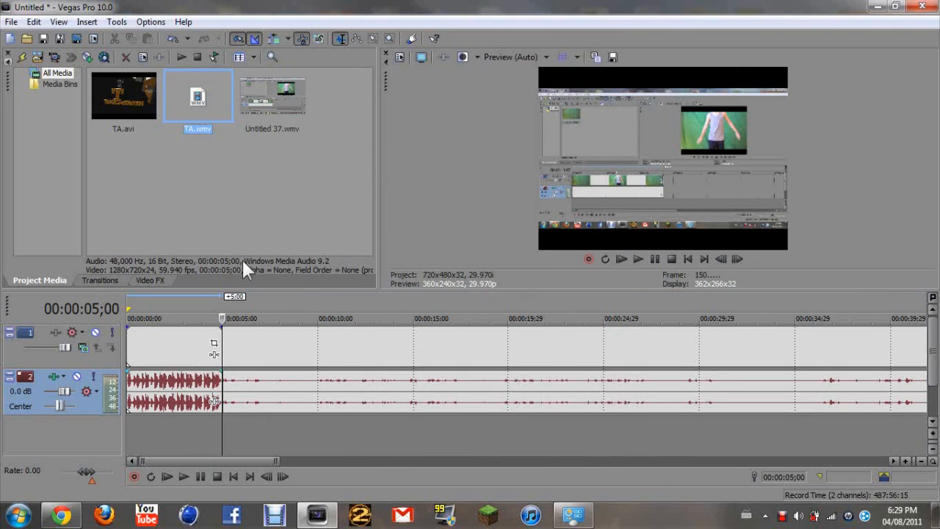
mouse_move(257, 356)
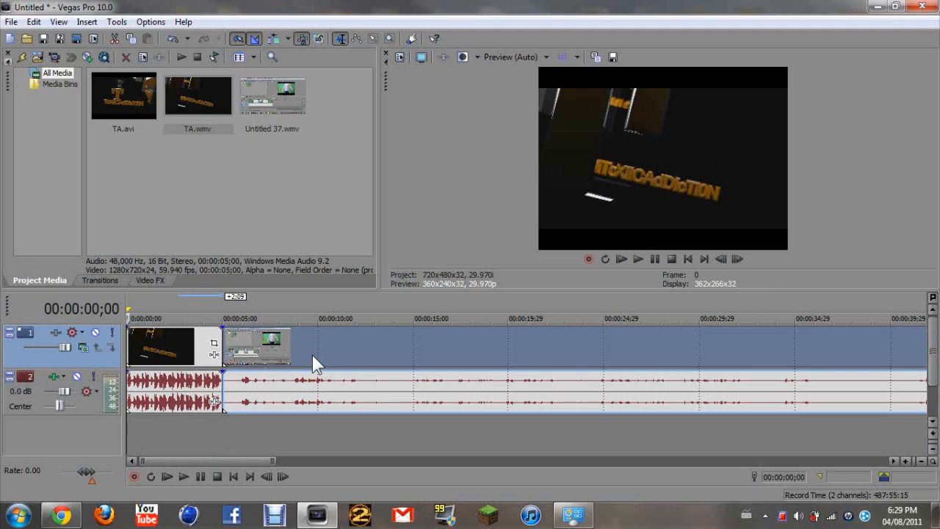
mouse_move(317, 358)
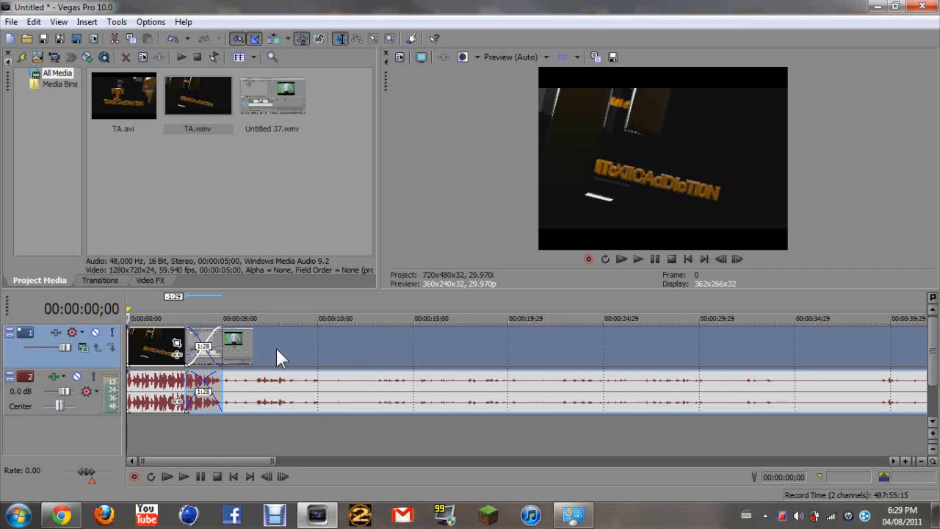
mouse_move(228, 376)
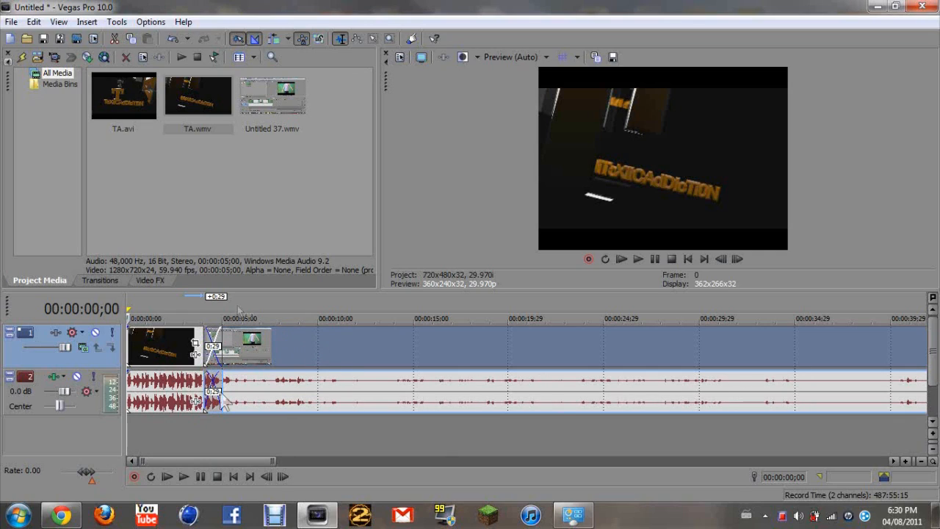
mouse_move(229, 433)
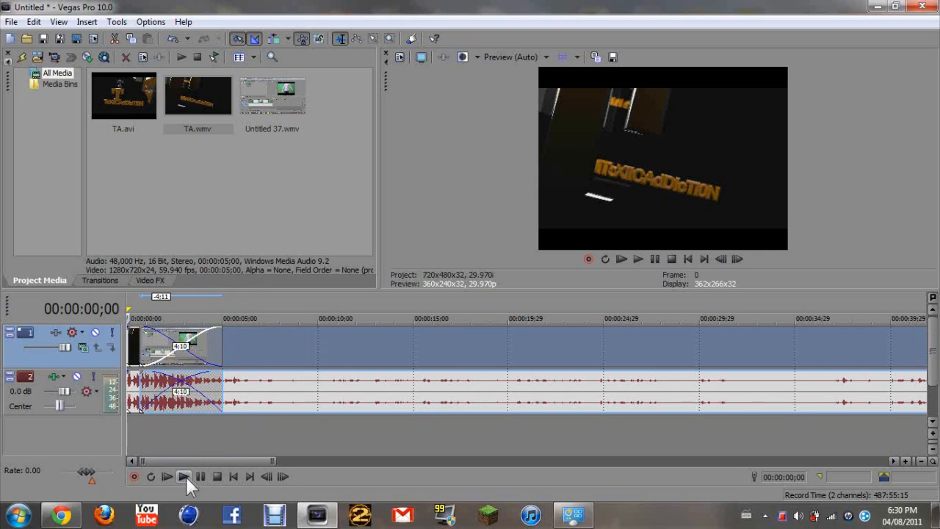
Briefly play and stop the project preview.
left_click(182, 475)
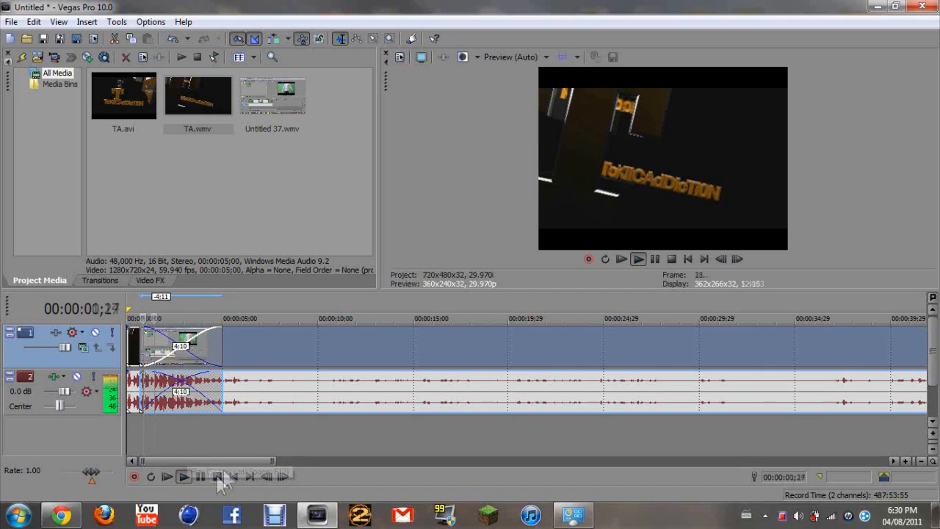
left_click(182, 475)
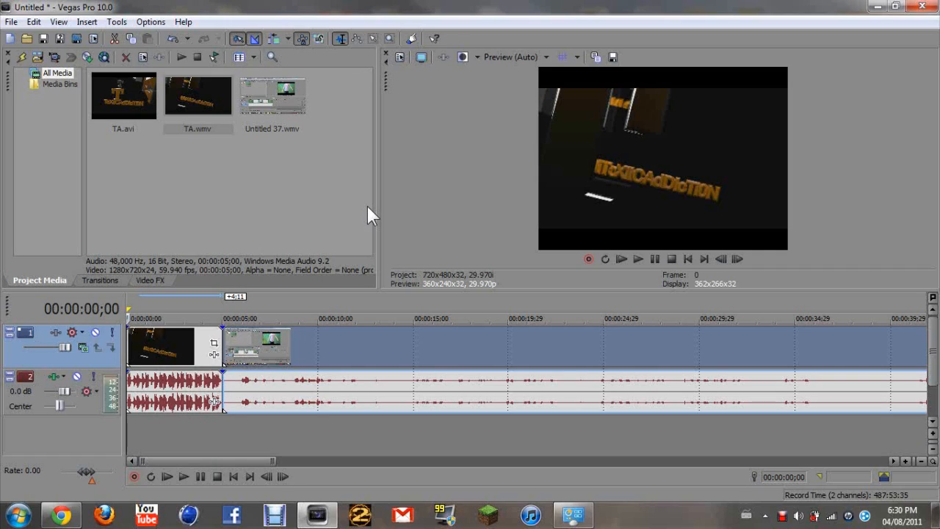
mouse_move(11, 459)
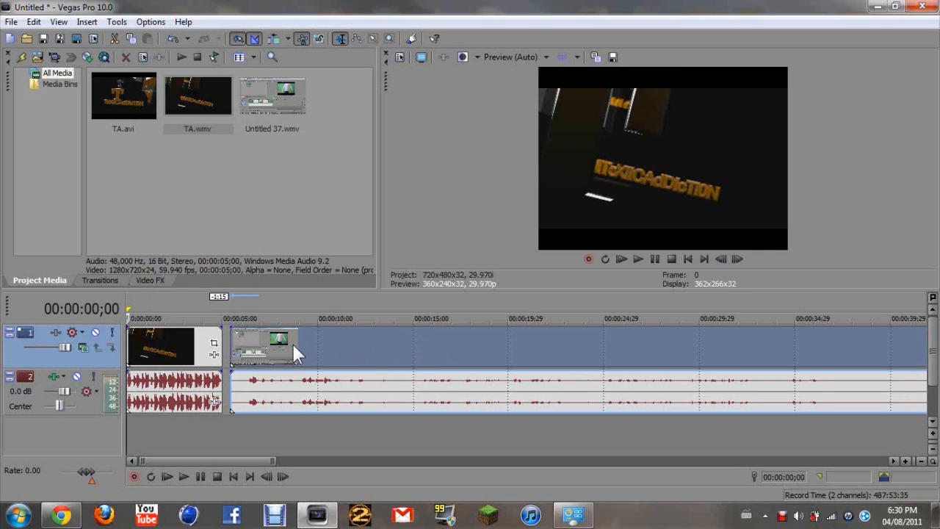
mouse_move(214, 345)
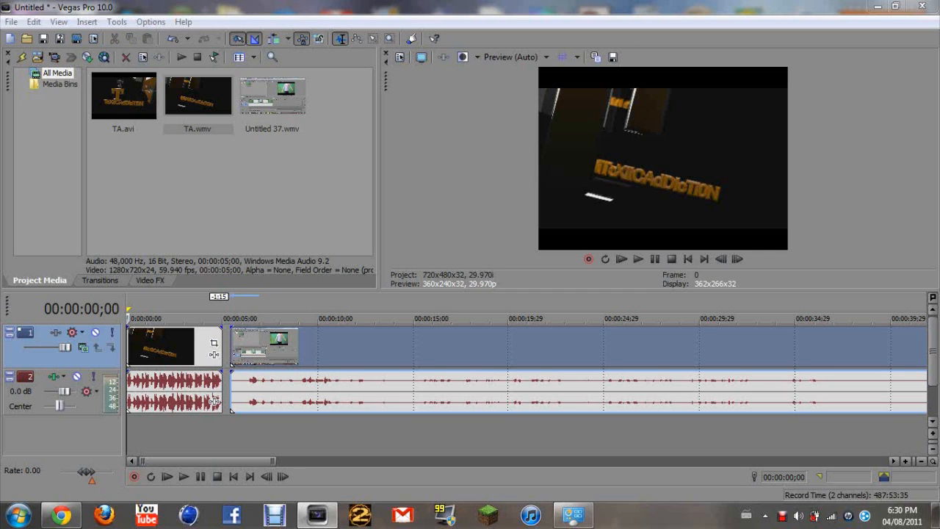
left_click(214, 344)
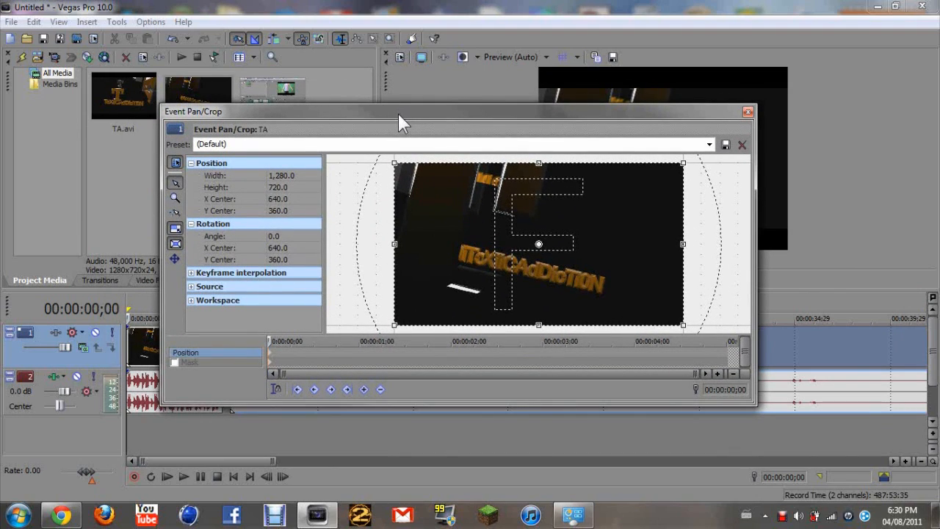
mouse_move(717, 119)
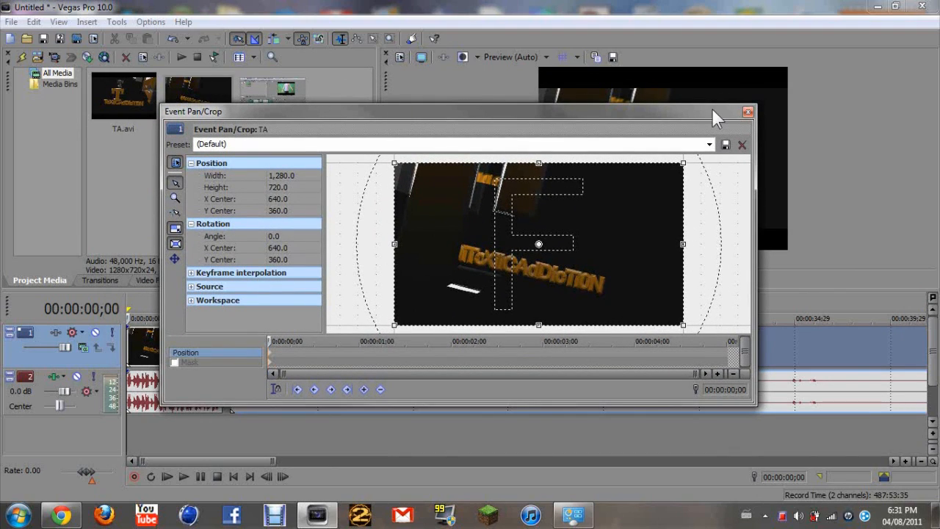
mouse_move(748, 115)
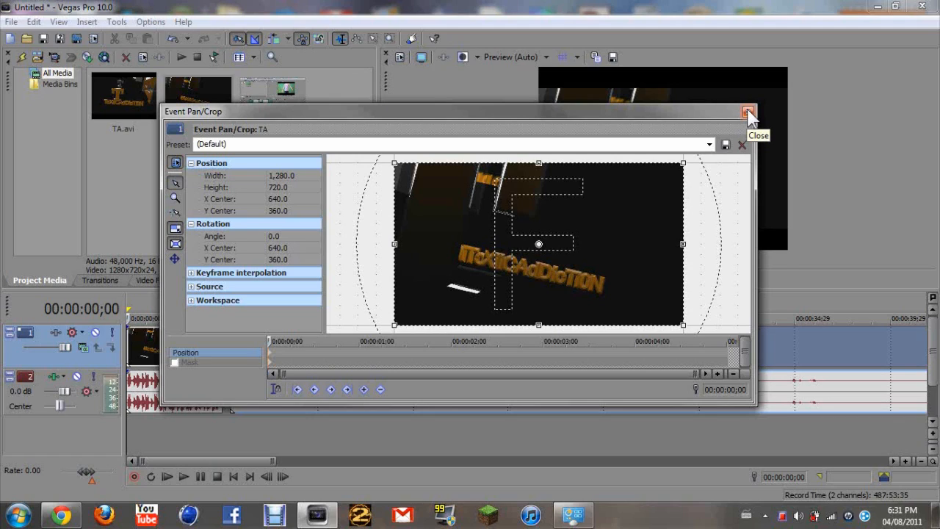
left_click(749, 111)
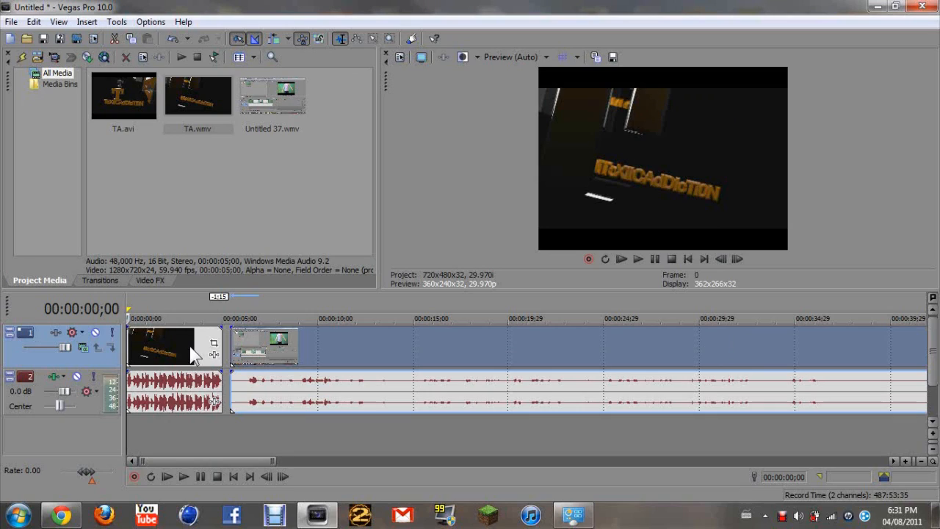
mouse_move(189, 360)
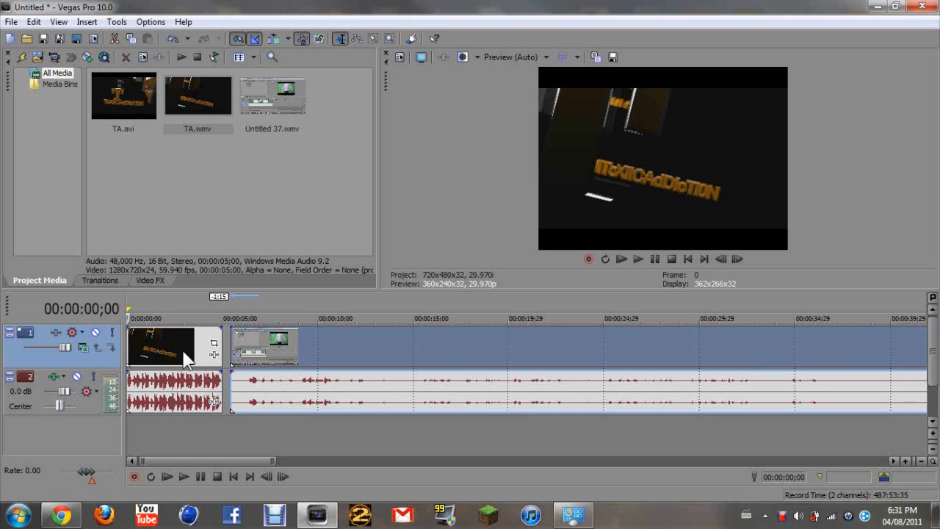
Send the TA intro event to the Trimmer from its right-click options.
right_click(162, 346)
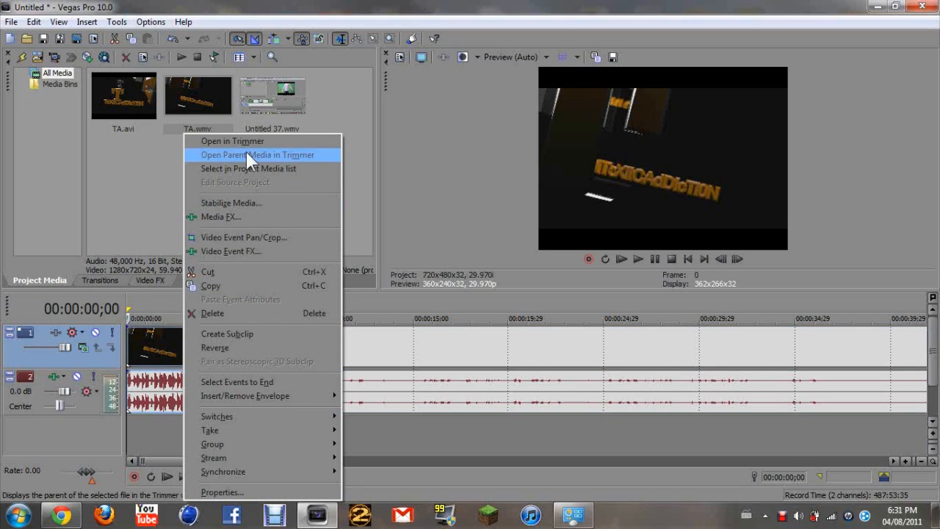
mouse_move(232, 141)
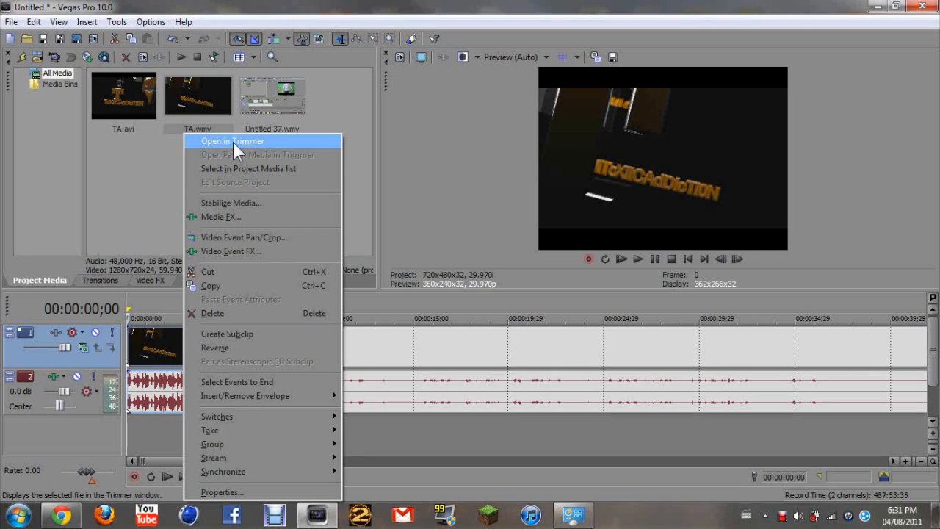
mouse_move(226, 150)
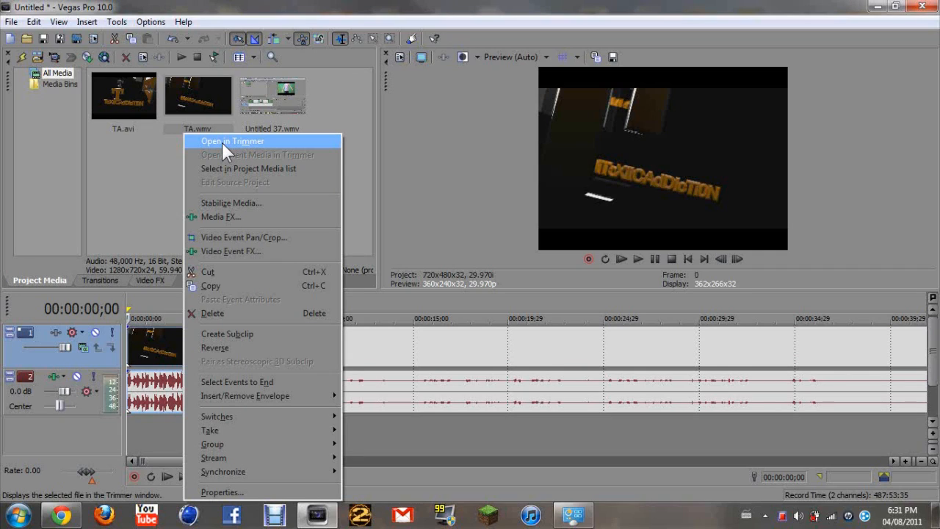
left_click(232, 141)
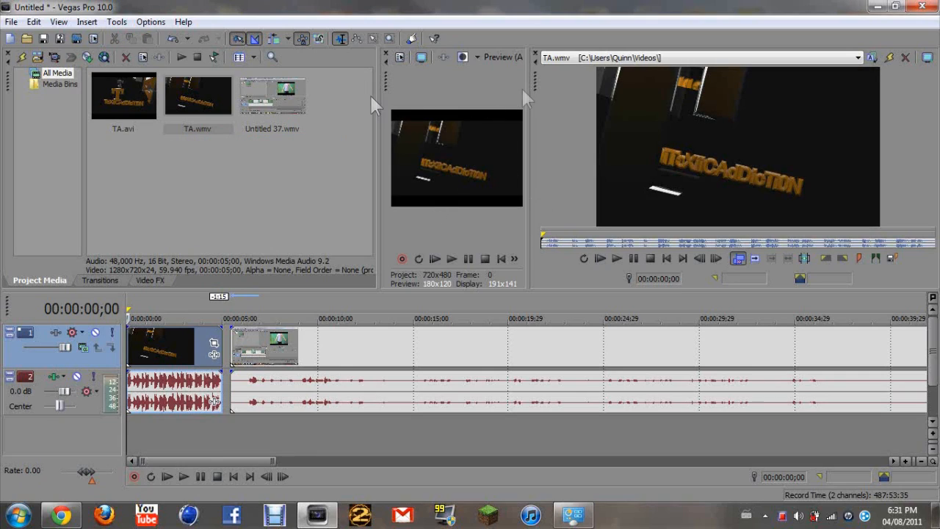
mouse_move(528, 106)
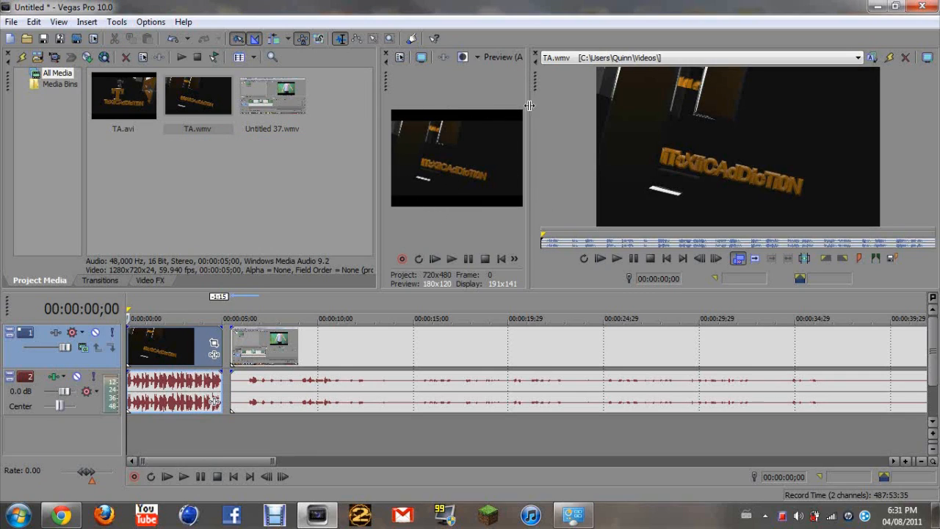
Enlarge the Trimmer area by dragging the window divider.
left_click_drag(529, 106, 500, 120)
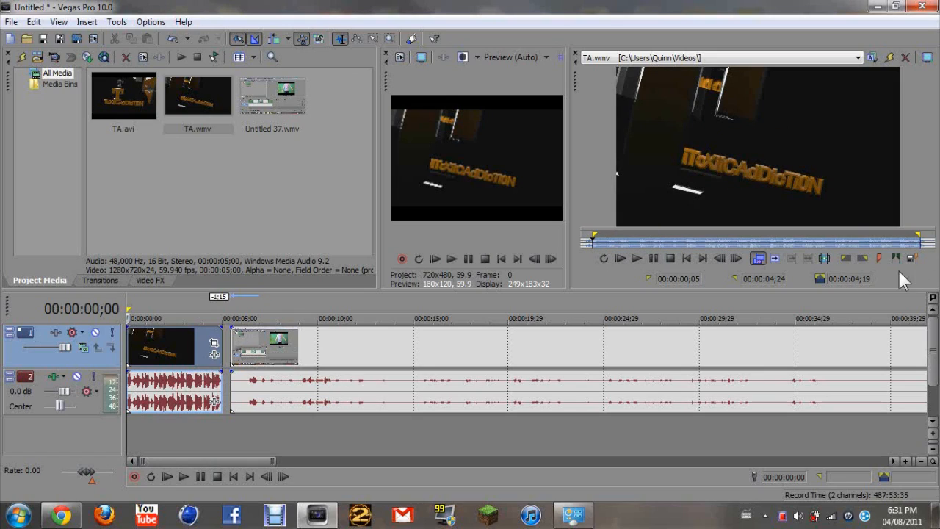
mouse_move(605, 301)
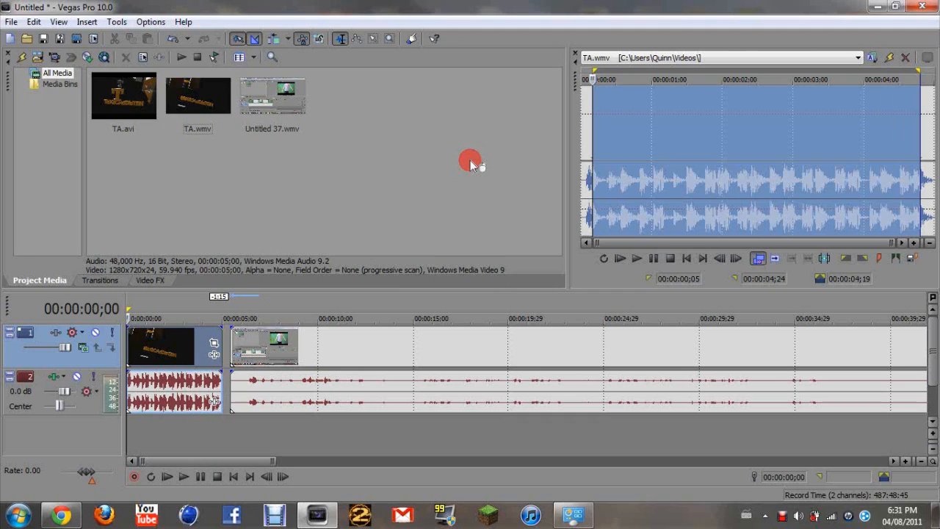
Undo the last Move Events from the Edit menu and close the Trimmer.
left_click(32, 22)
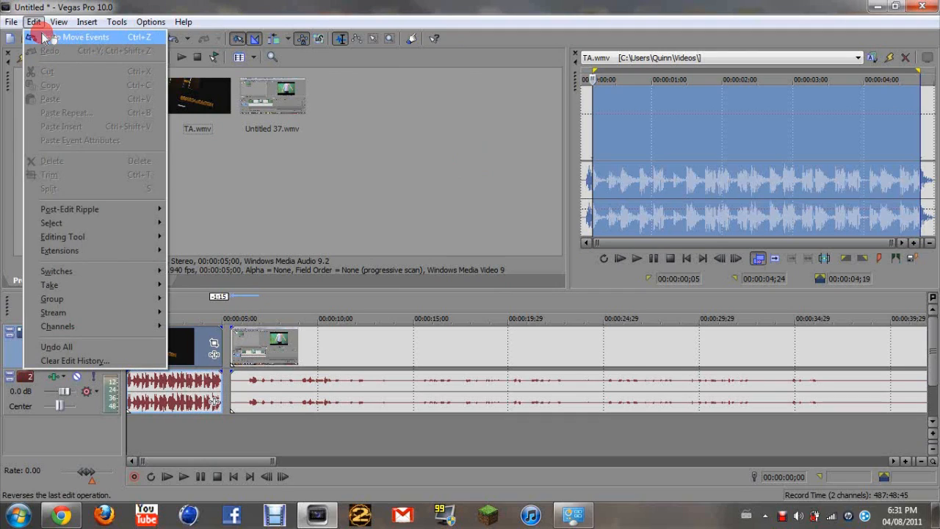
left_click(56, 347)
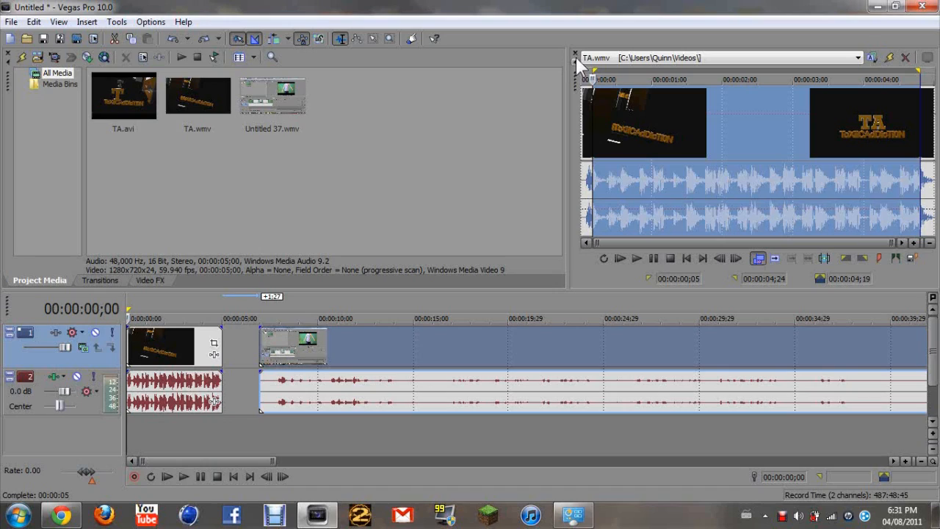
mouse_move(602, 89)
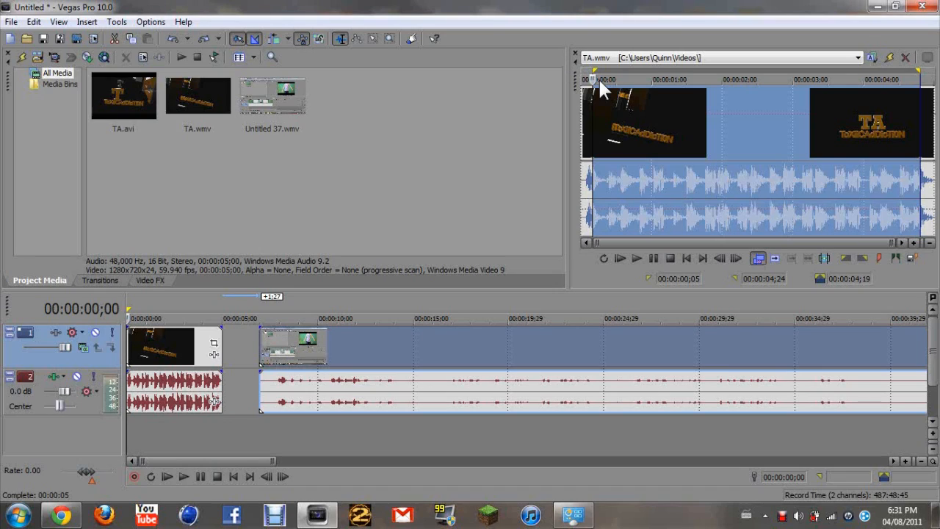
mouse_move(391, 135)
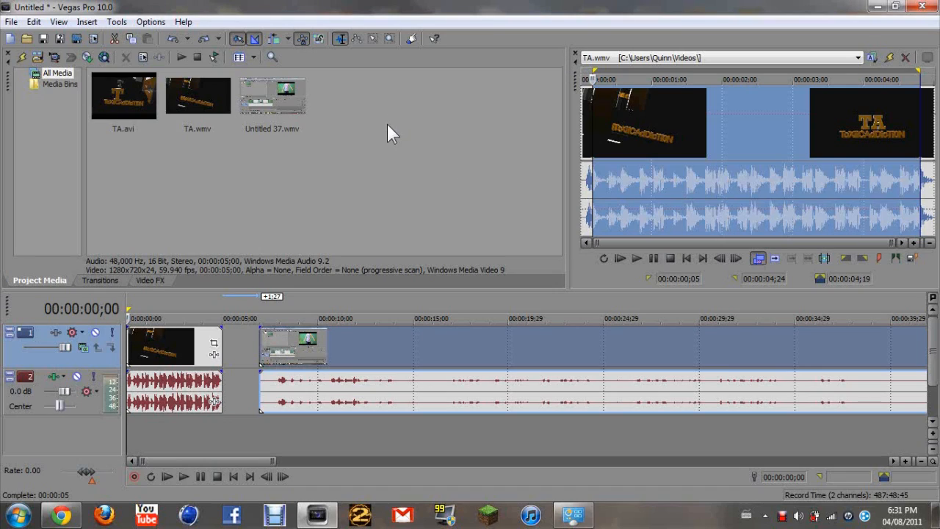
left_click(904, 57)
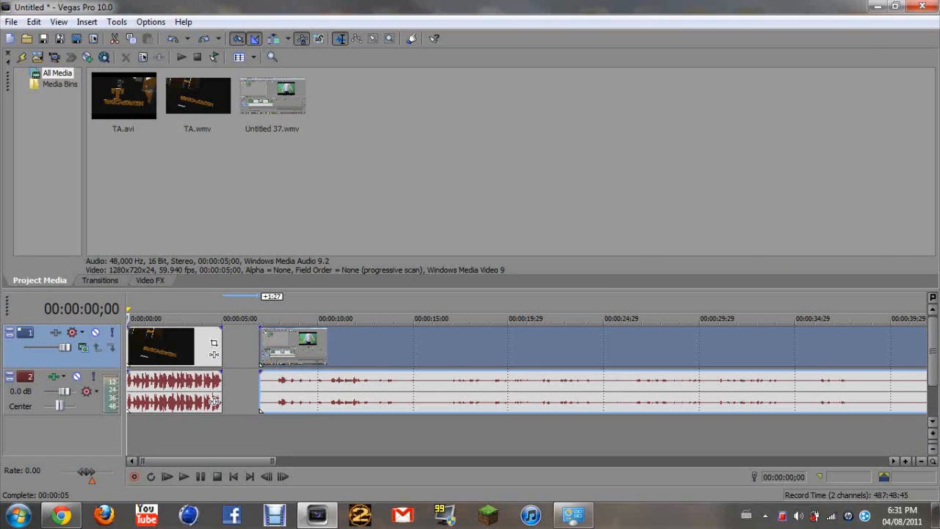
mouse_move(404, 251)
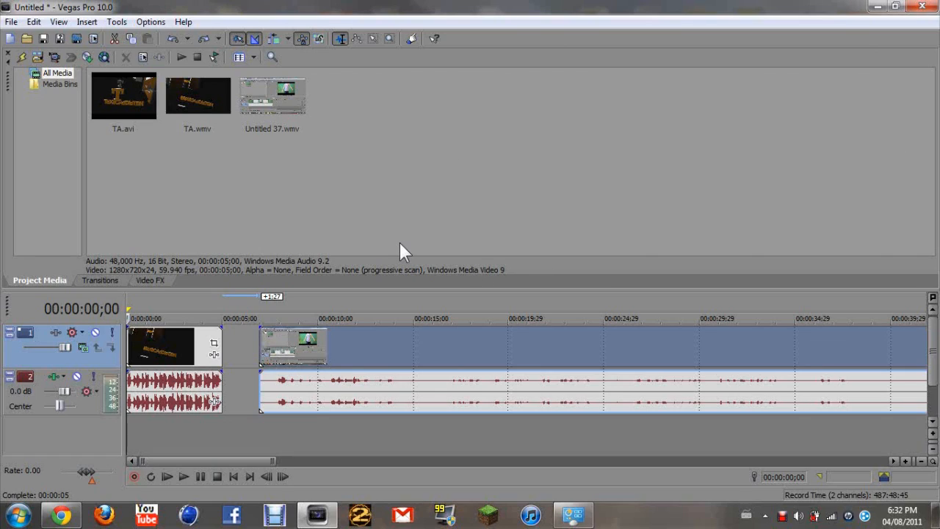
mouse_move(282, 124)
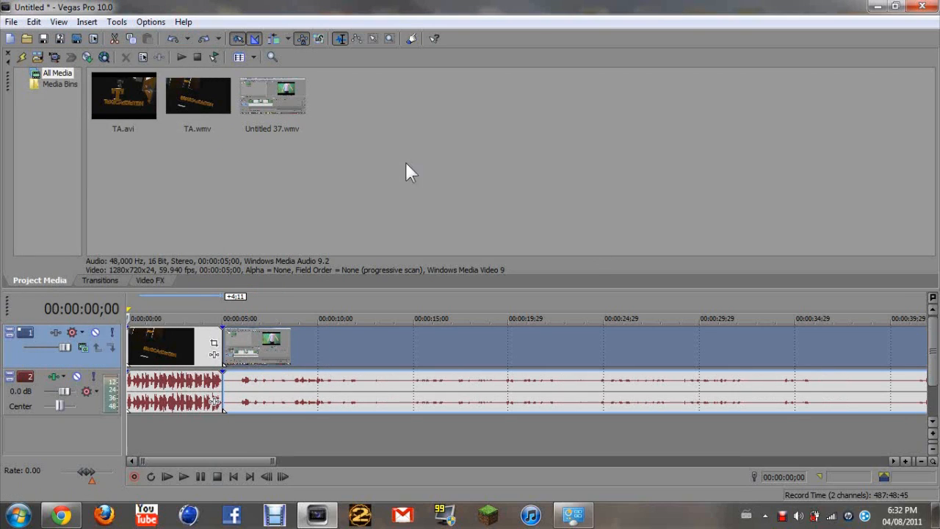
mouse_move(417, 167)
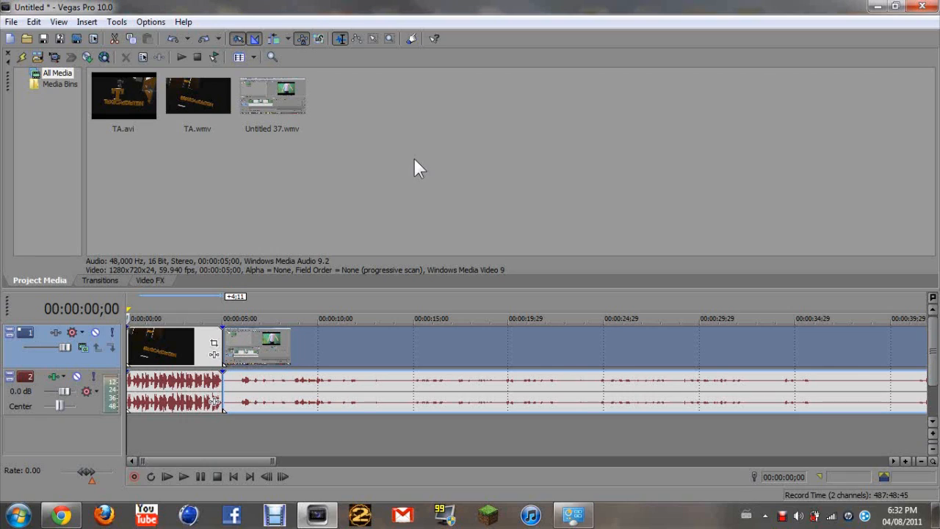
mouse_move(223, 467)
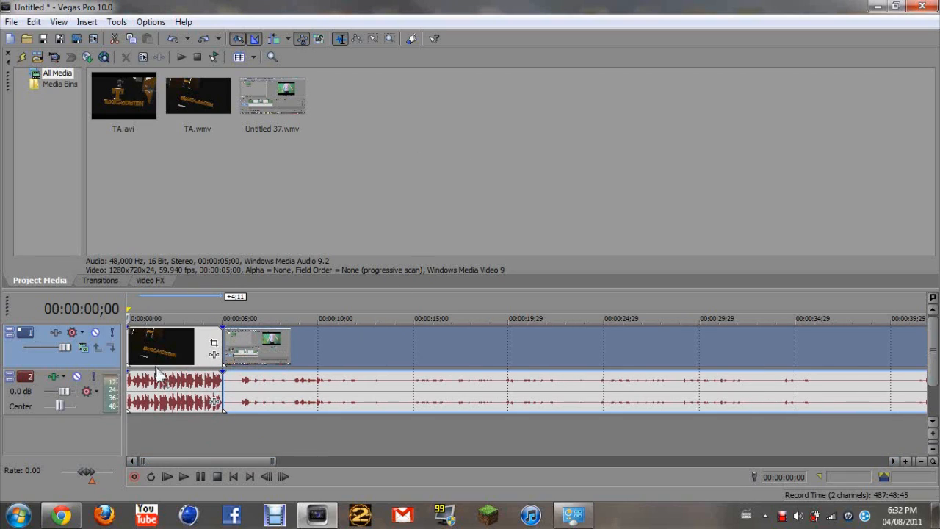
mouse_move(360, 364)
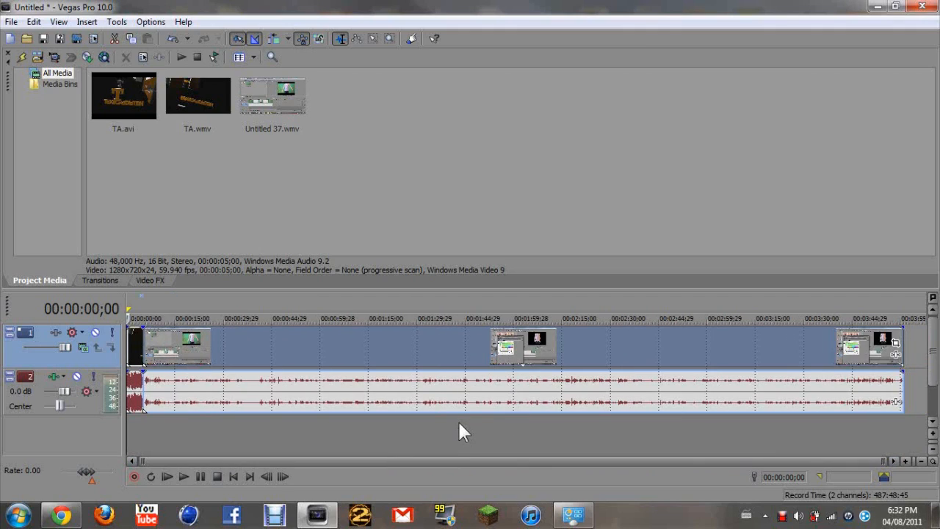
mouse_move(388, 373)
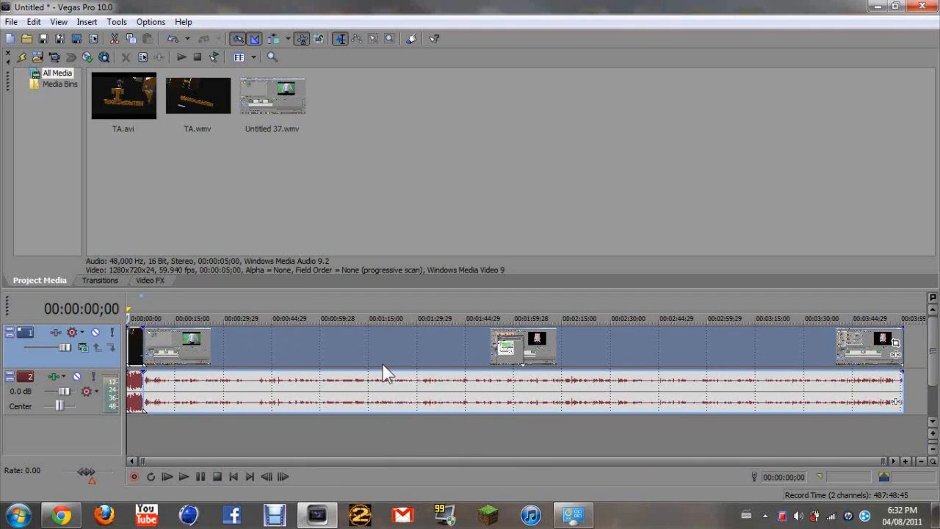
mouse_move(365, 394)
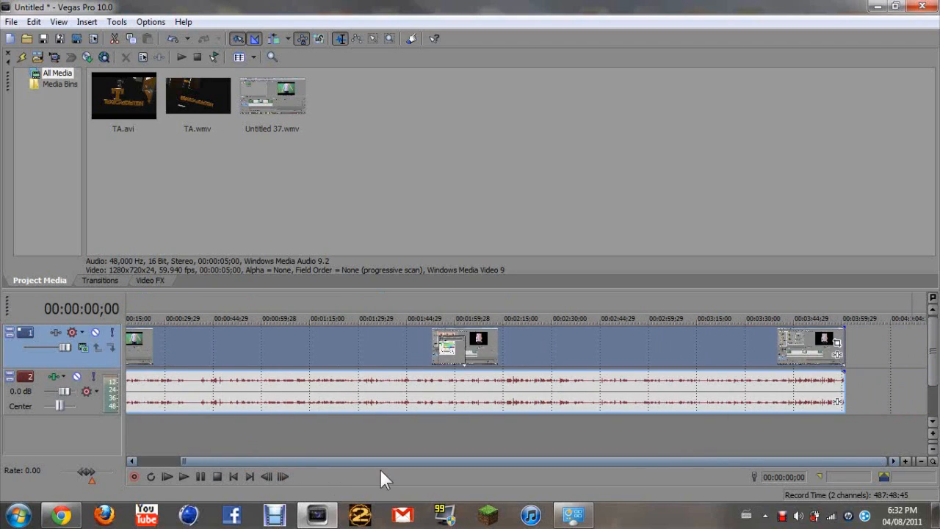
left_click_drag(184, 461, 403, 461)
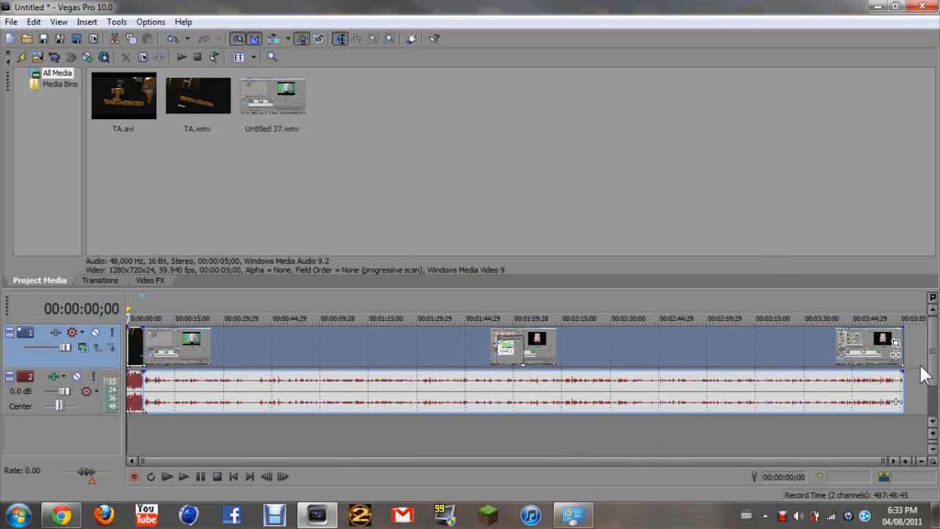
mouse_move(918, 367)
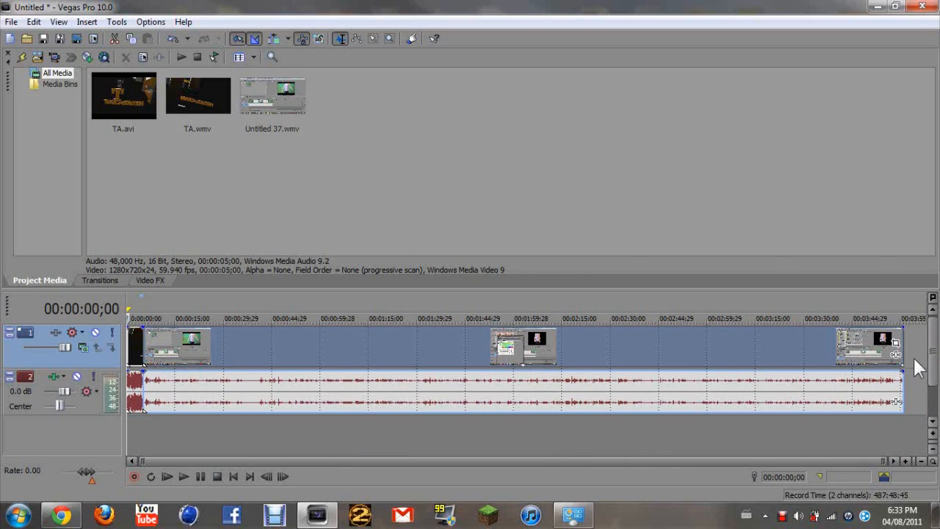
mouse_move(382, 279)
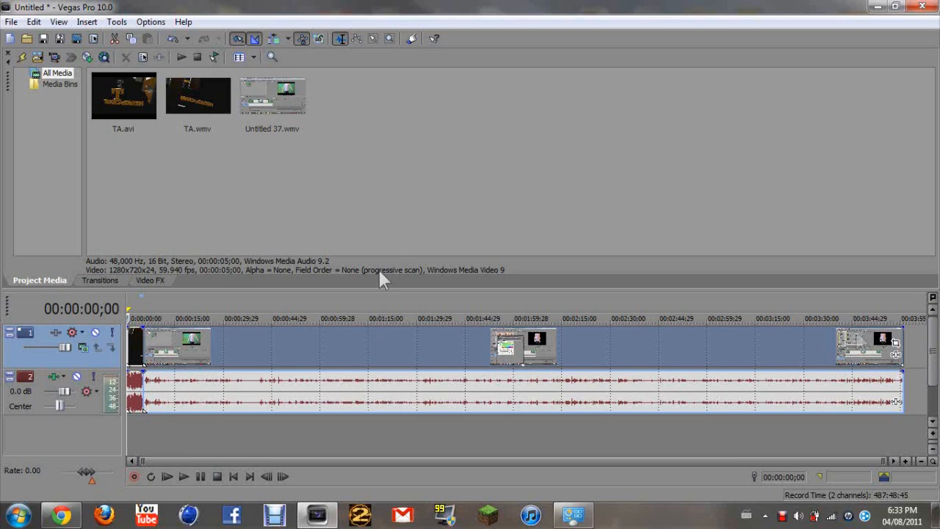
mouse_move(106, 150)
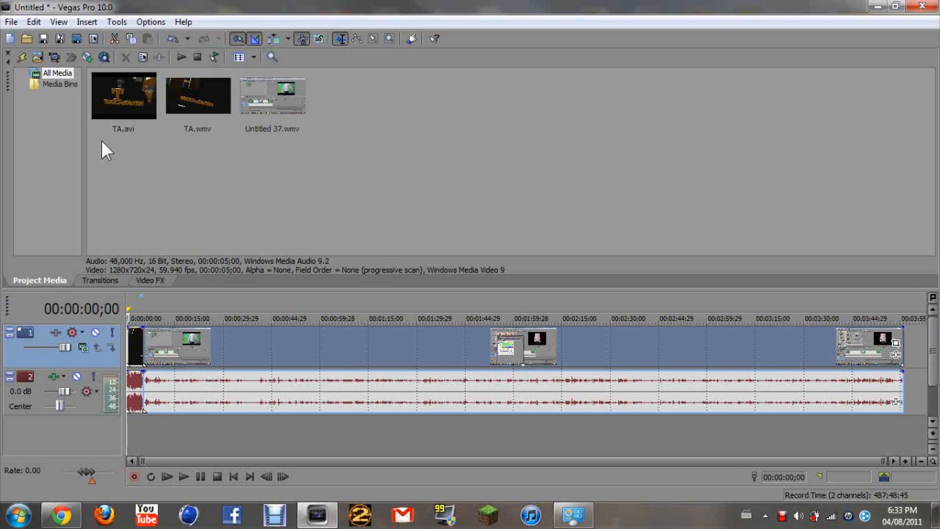
mouse_move(20, 27)
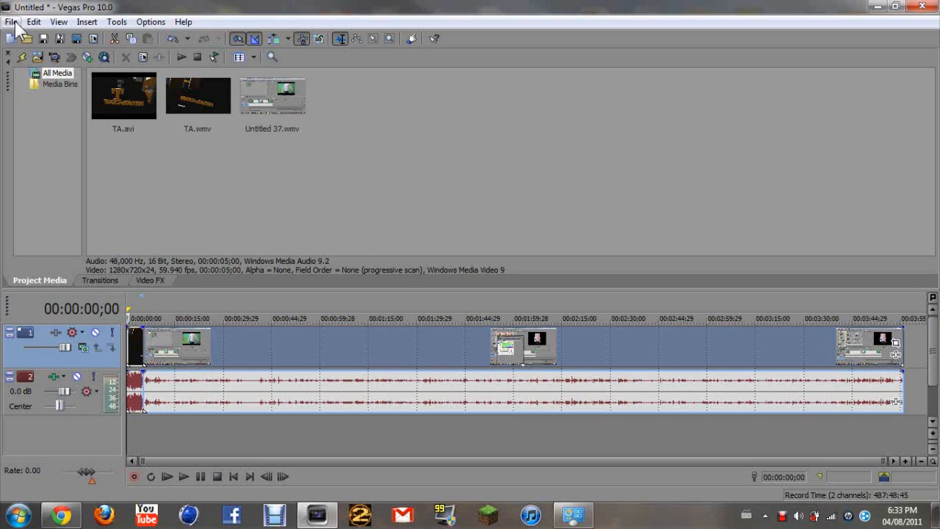
Bring up Render As from the File menu, set to Windows Media Video.
left_click(11, 22)
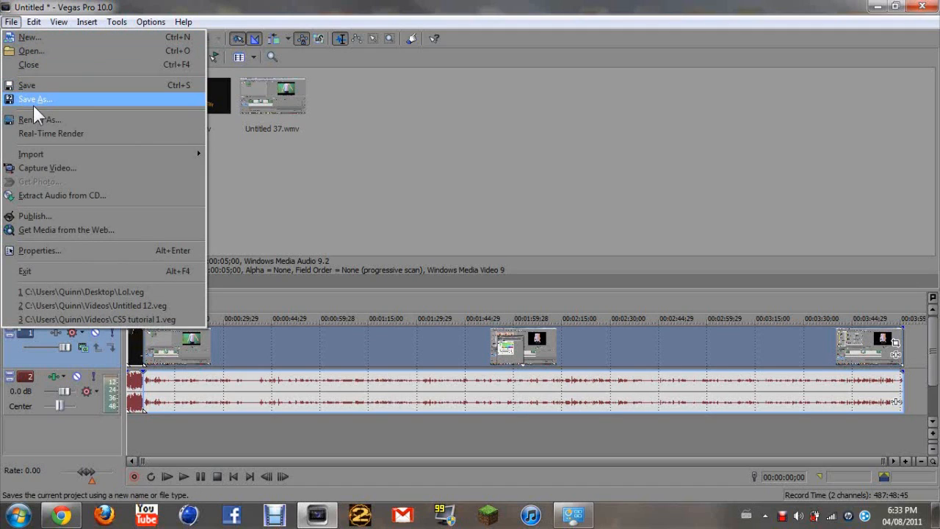
mouse_move(56, 88)
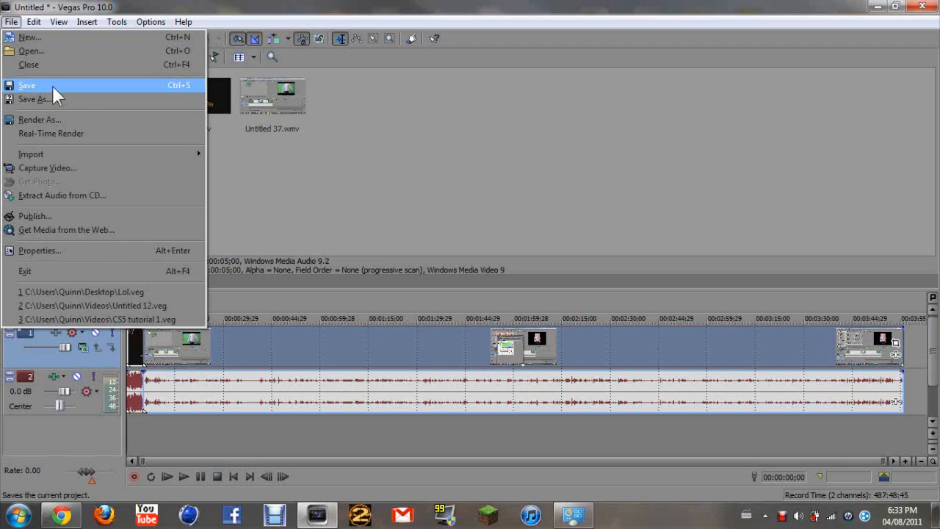
mouse_move(208, 129)
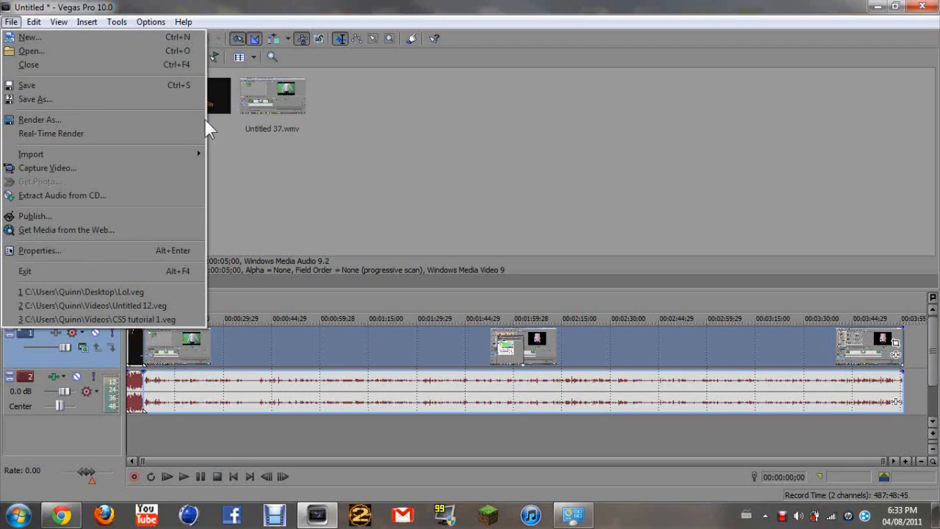
mouse_move(37, 120)
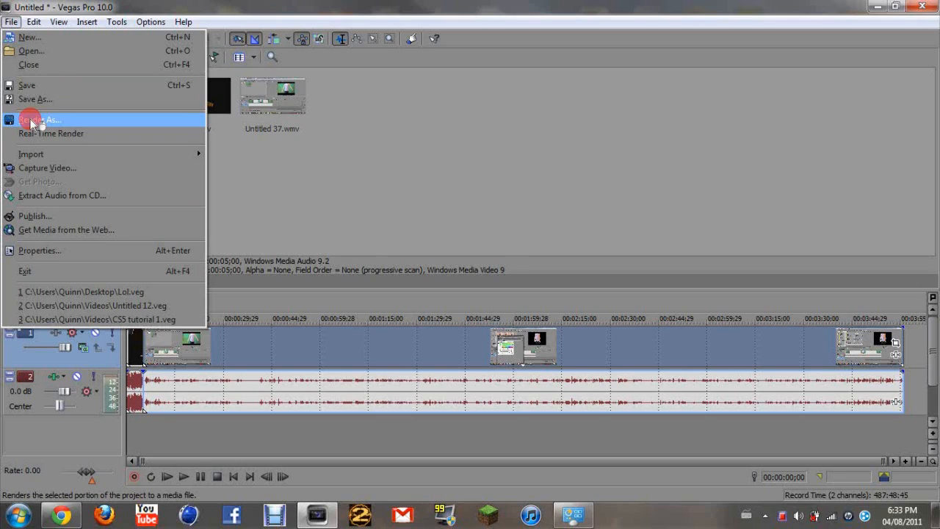
left_click(44, 121)
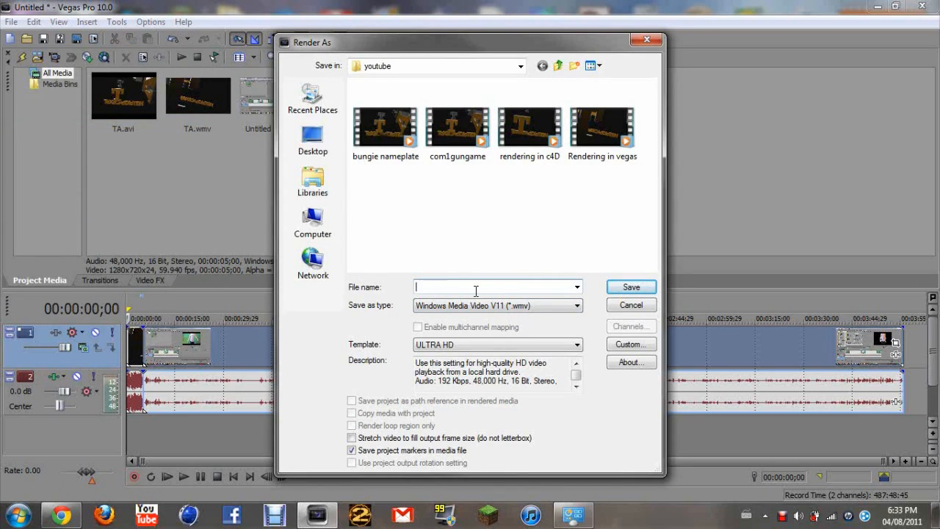
Name the output 'Green screen how to' and start rendering as WMV with the ULTRA HD template.
type("Green screen")
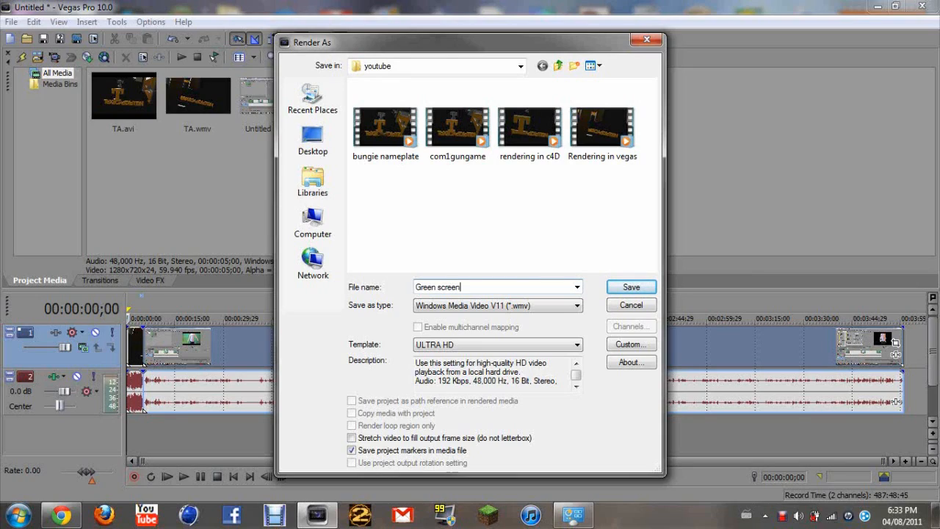
type("h")
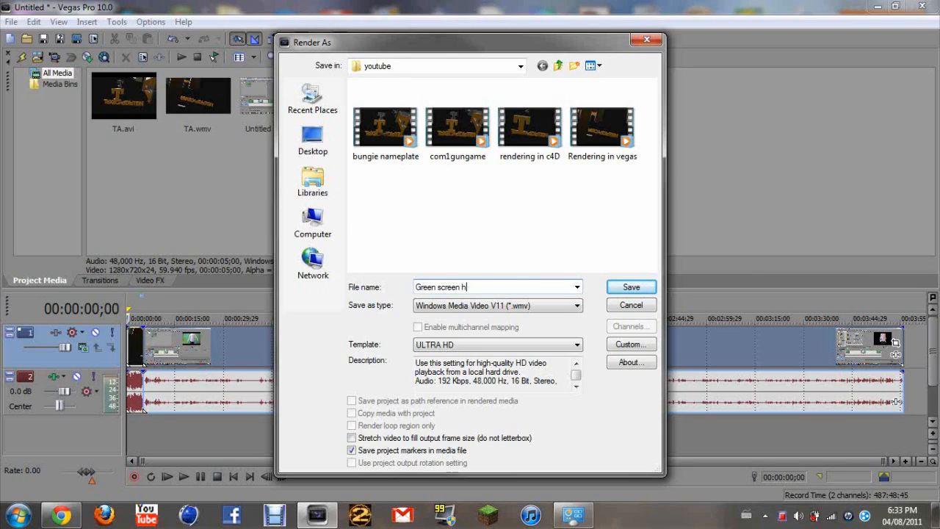
type("ow to")
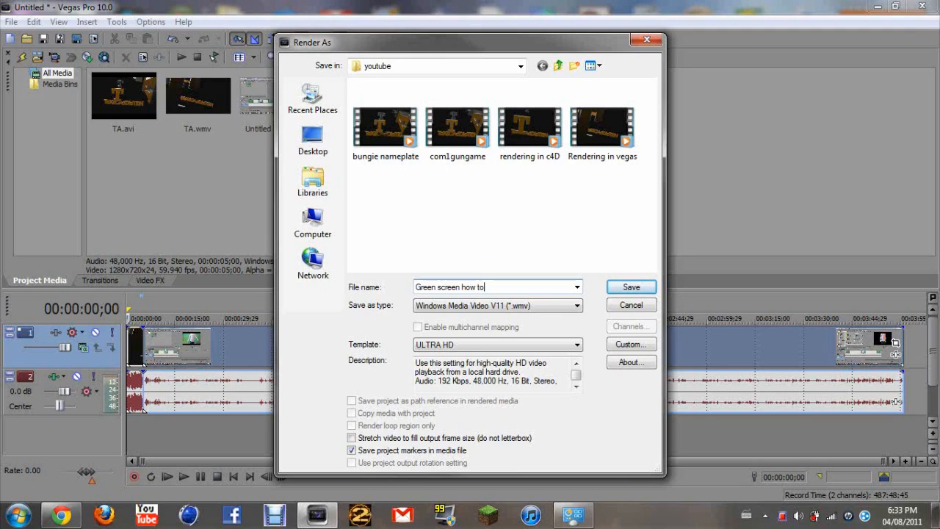
mouse_move(632, 304)
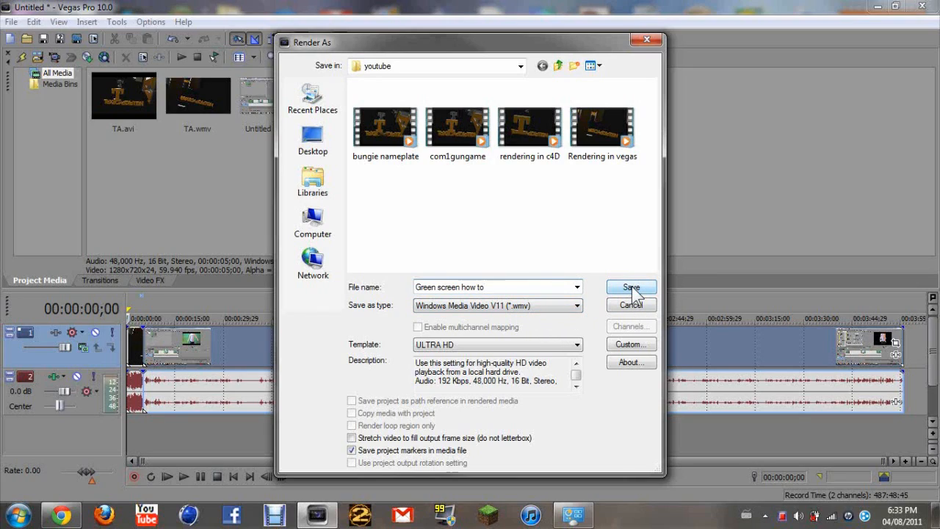
left_click(630, 286)
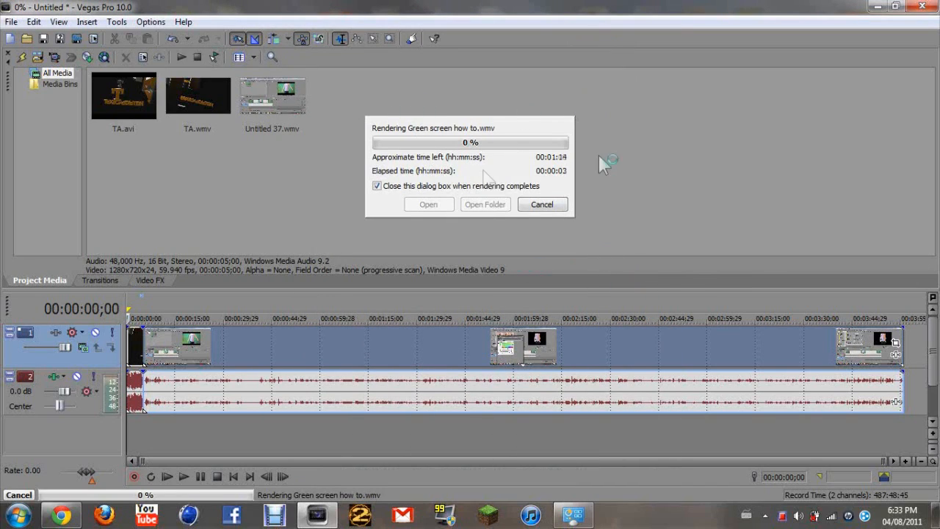
mouse_move(522, 121)
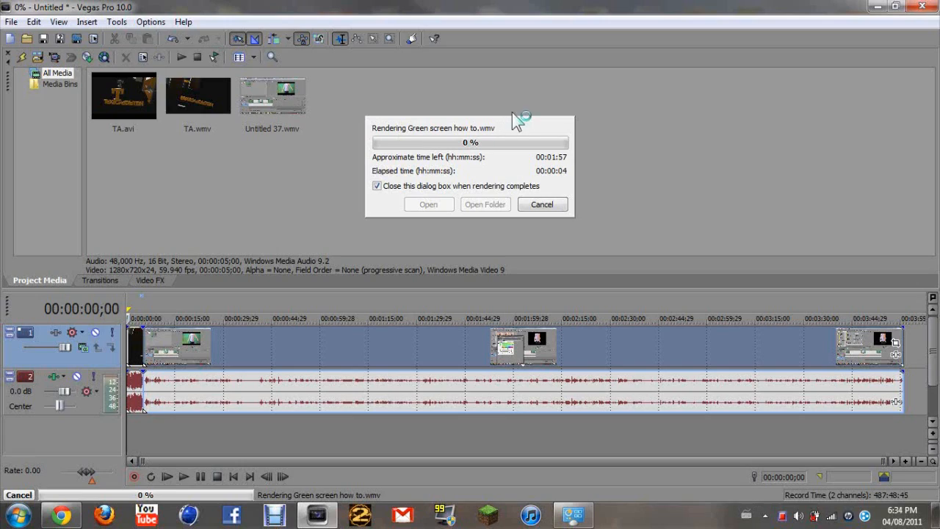
mouse_move(492, 147)
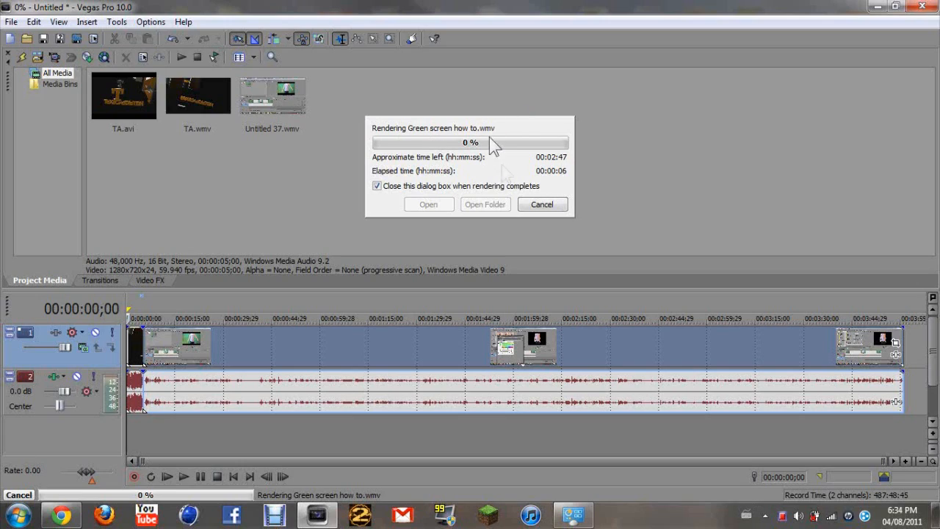
mouse_move(320, 182)
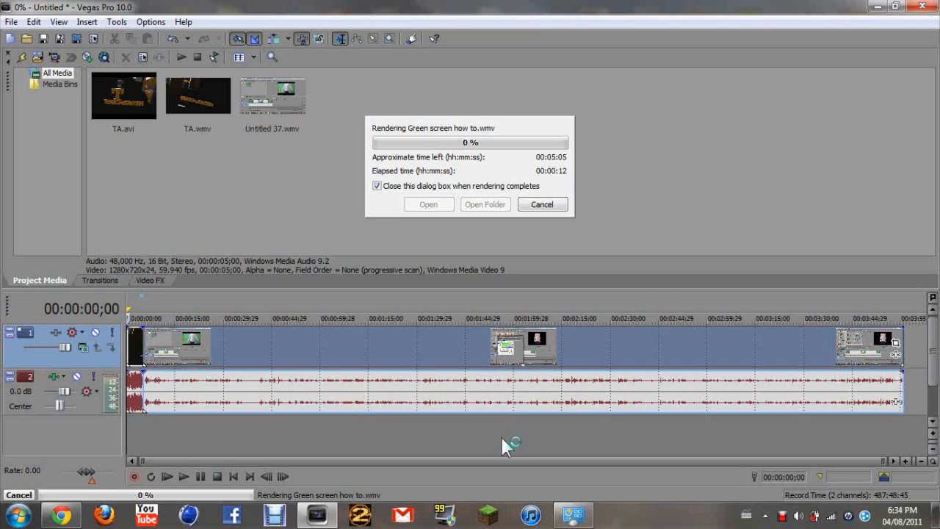
mouse_move(922, 291)
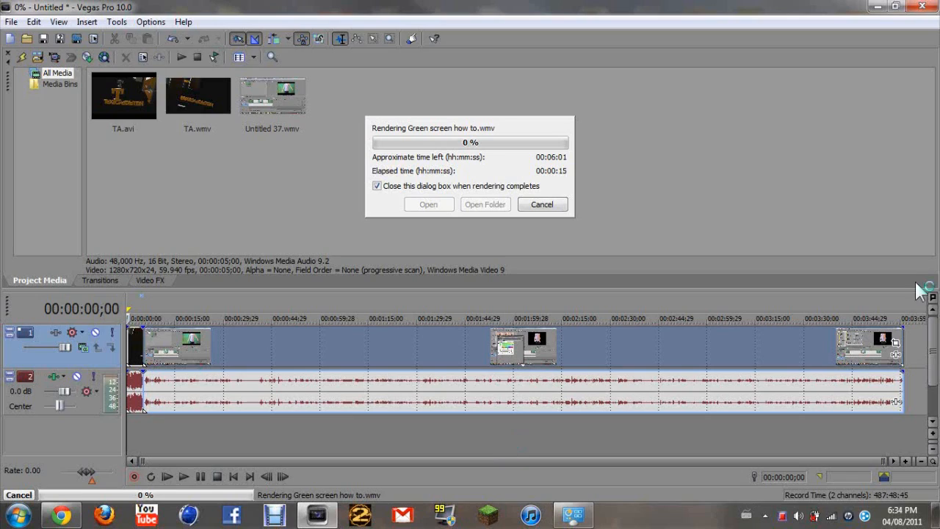
mouse_move(820, 194)
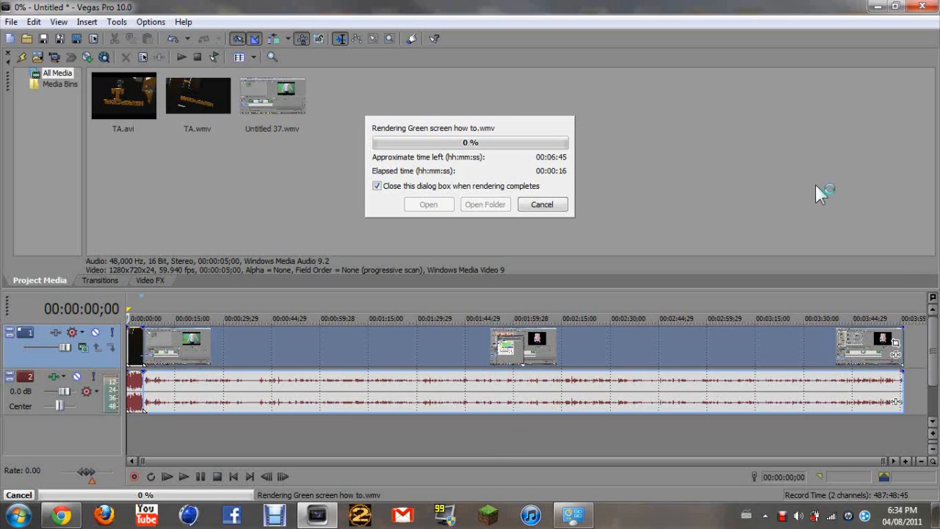
mouse_move(723, 256)
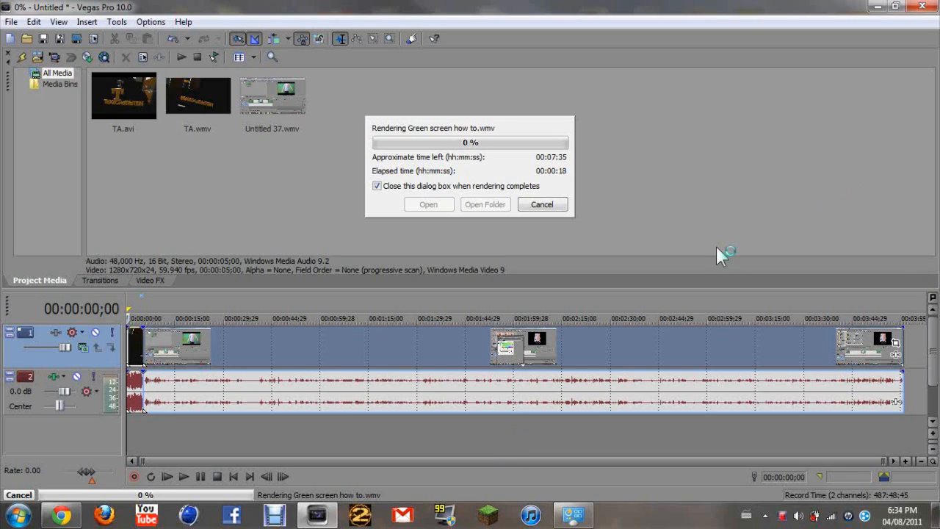
mouse_move(784, 301)
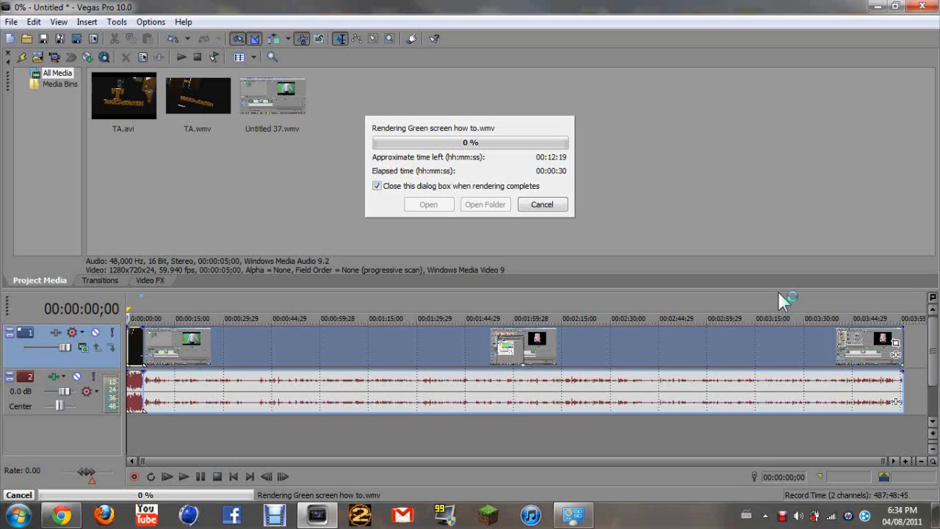
mouse_move(561, 169)
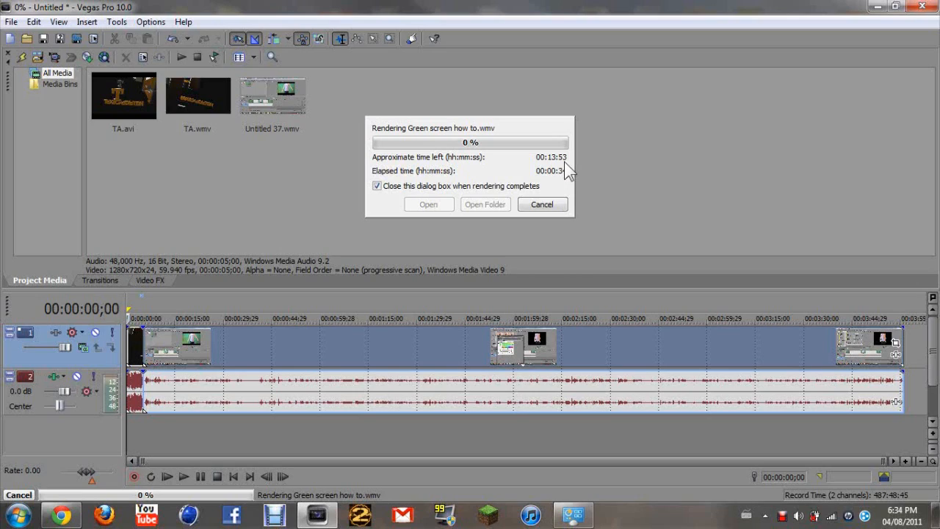
mouse_move(538, 194)
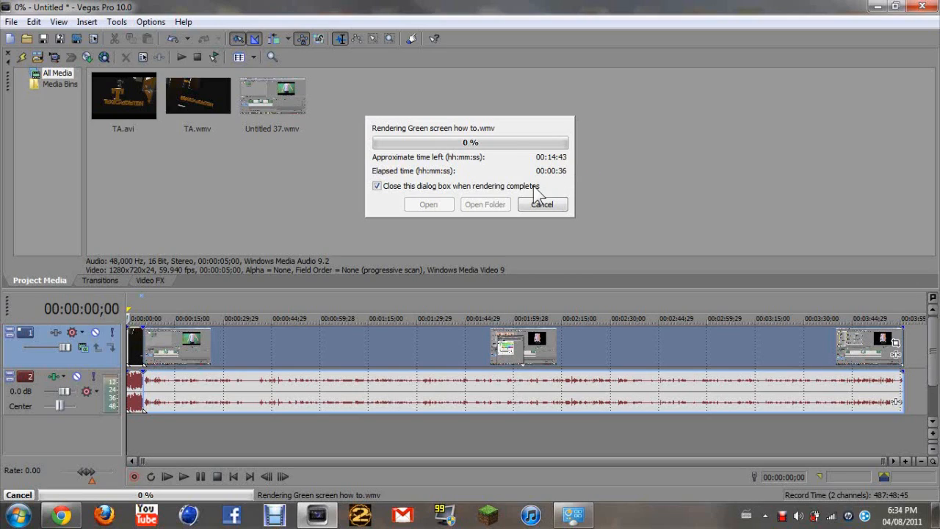
mouse_move(512, 176)
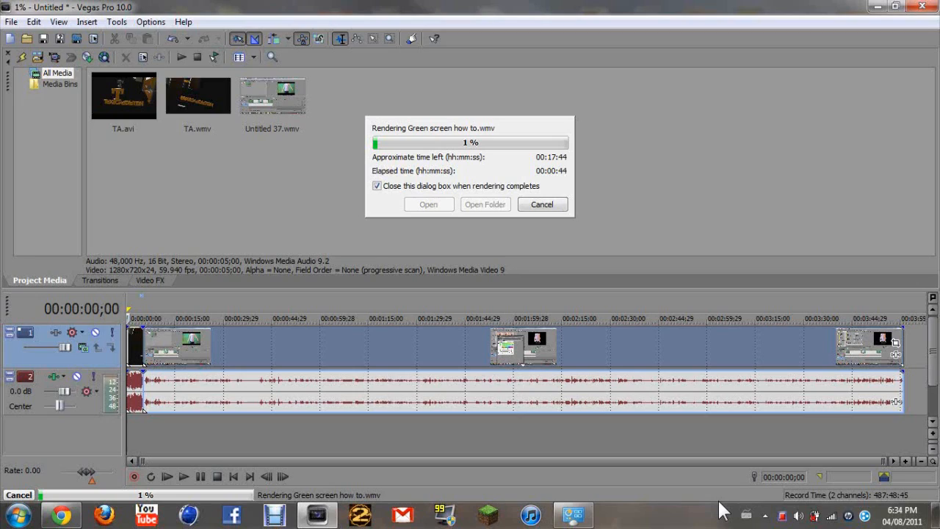
mouse_move(785, 514)
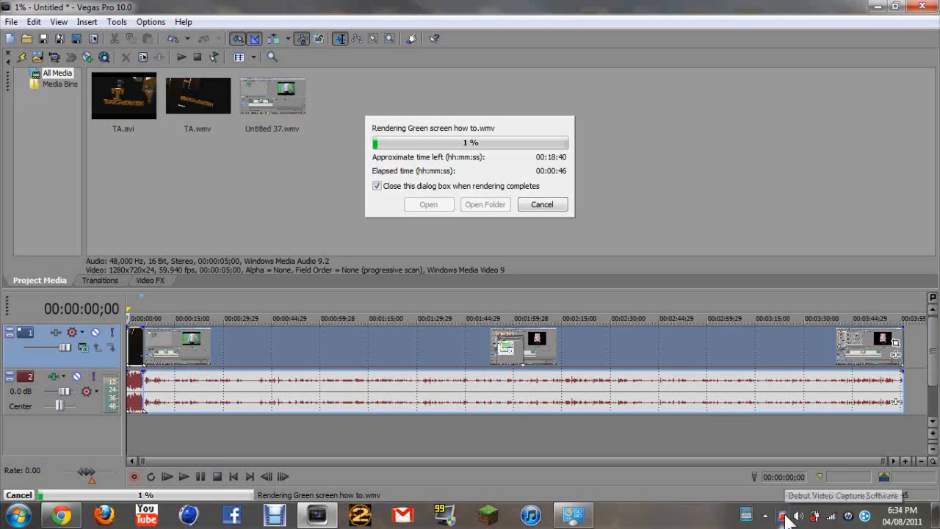